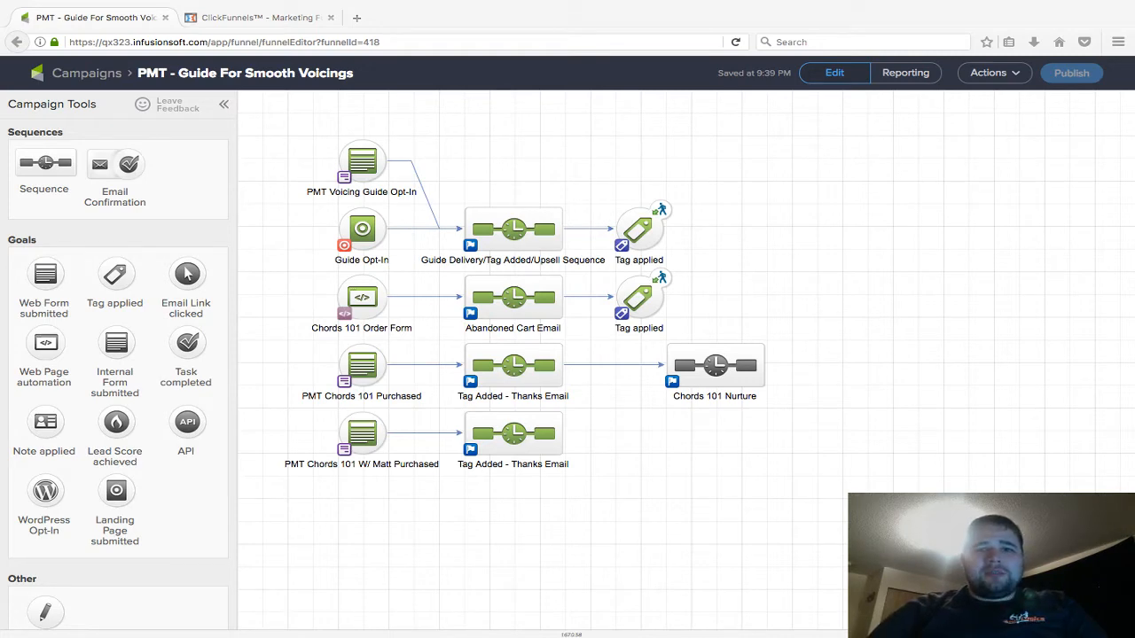
Switch to ClickFunnels and select the PMT Voicing Guide Opt-In form goal.
click(260, 16)
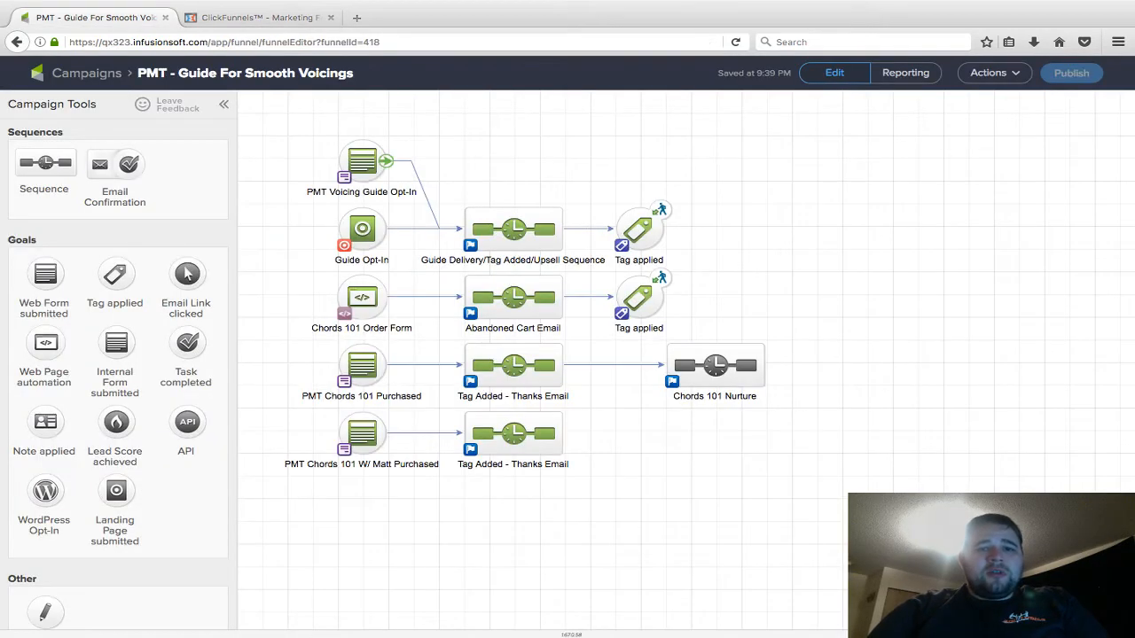
click(361, 162)
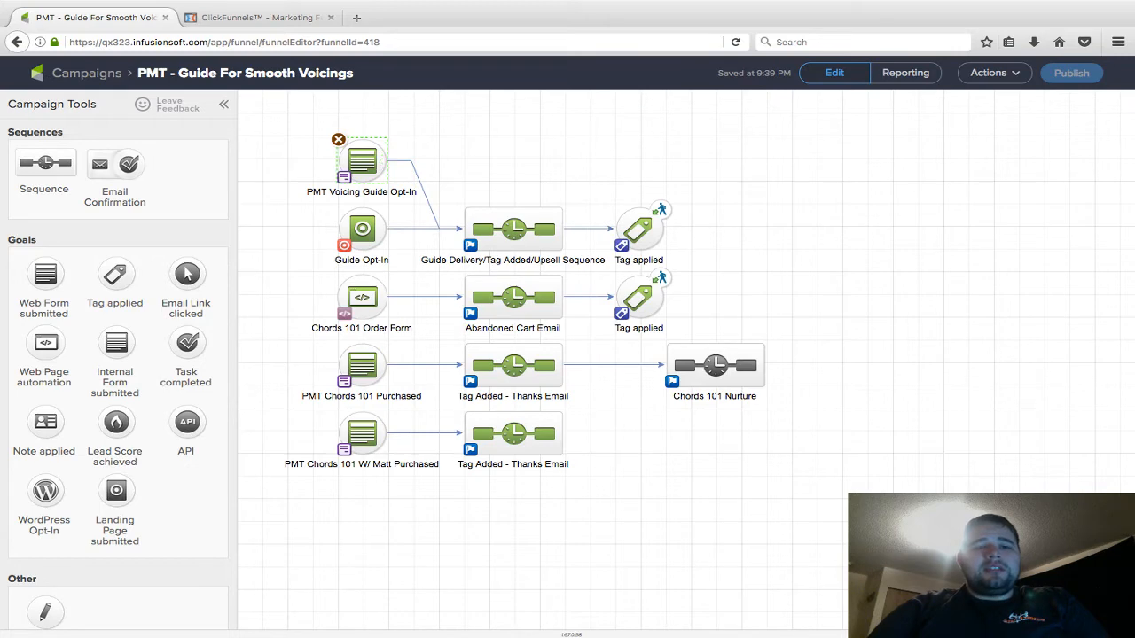
click(257, 17)
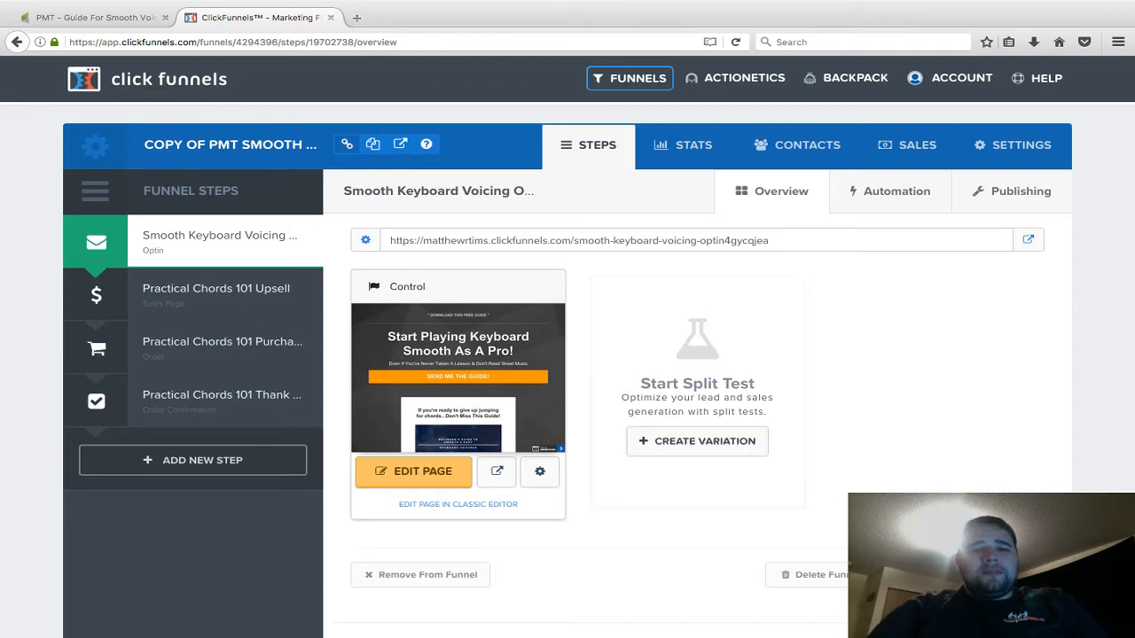
Open the smooth voicings opt-in page in the editor, review it, and show Settings options.
click(413, 471)
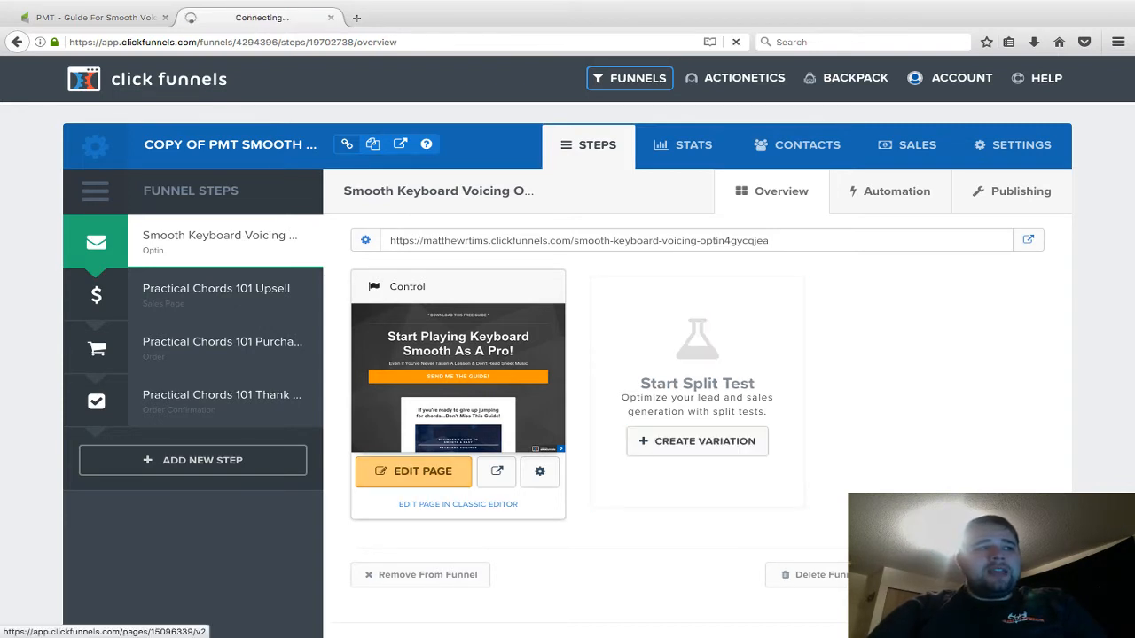
click(412, 471)
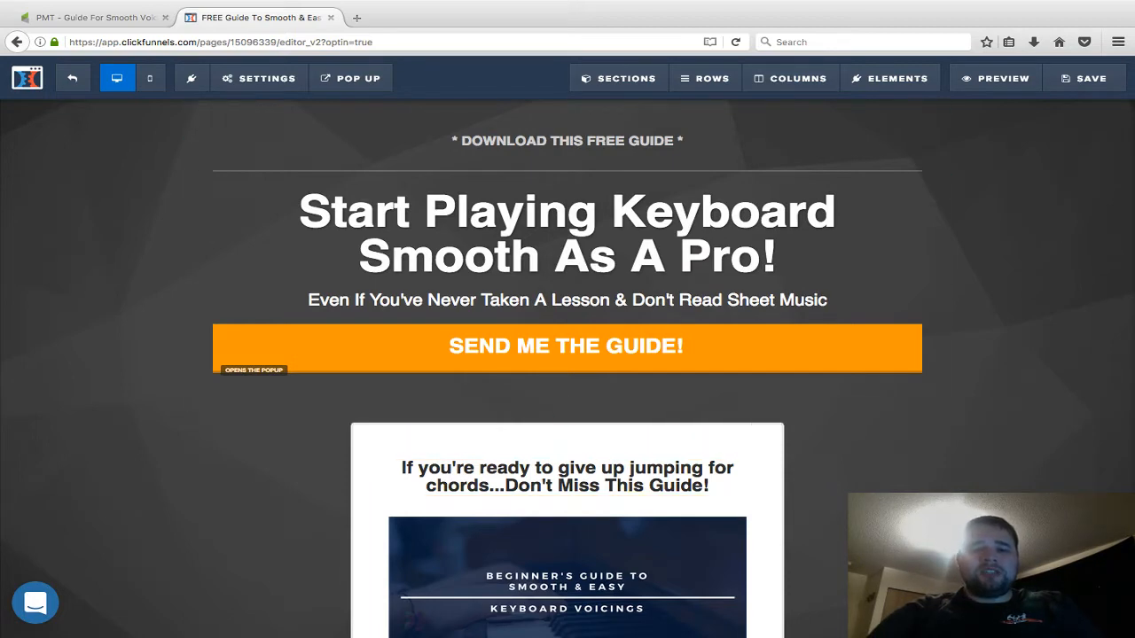
scroll(down, 3)
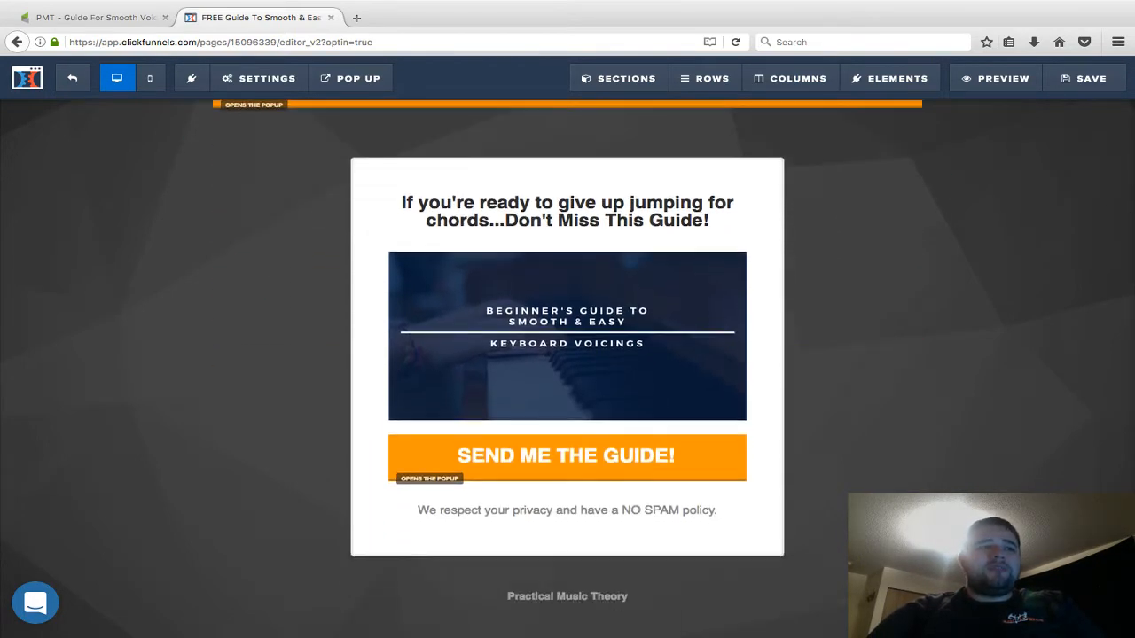
scroll(up, 3)
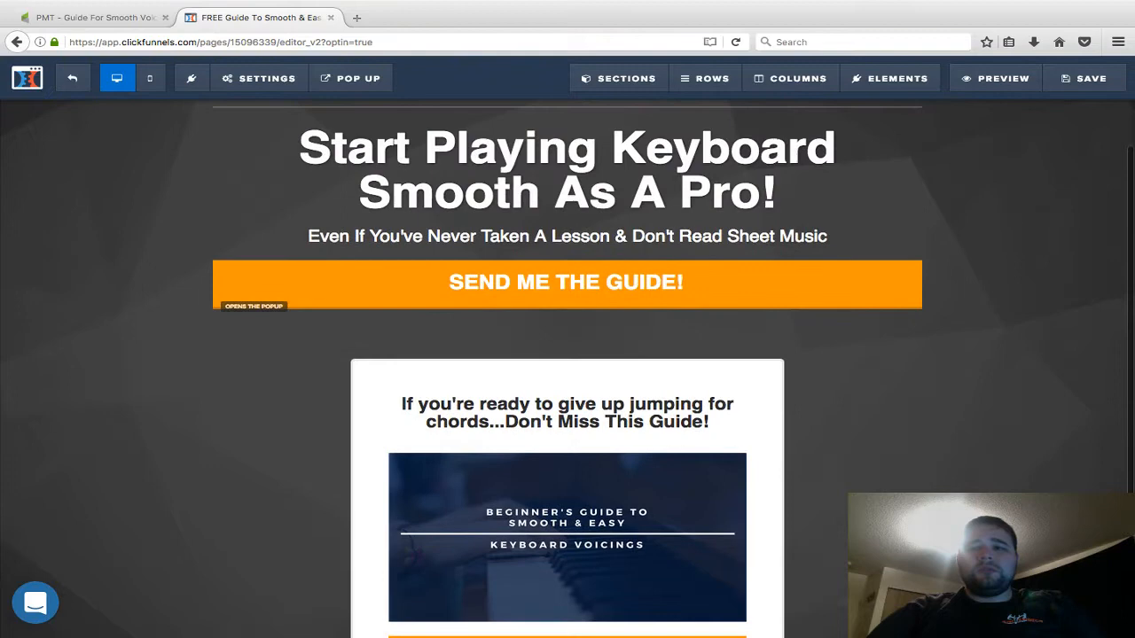
click(566, 169)
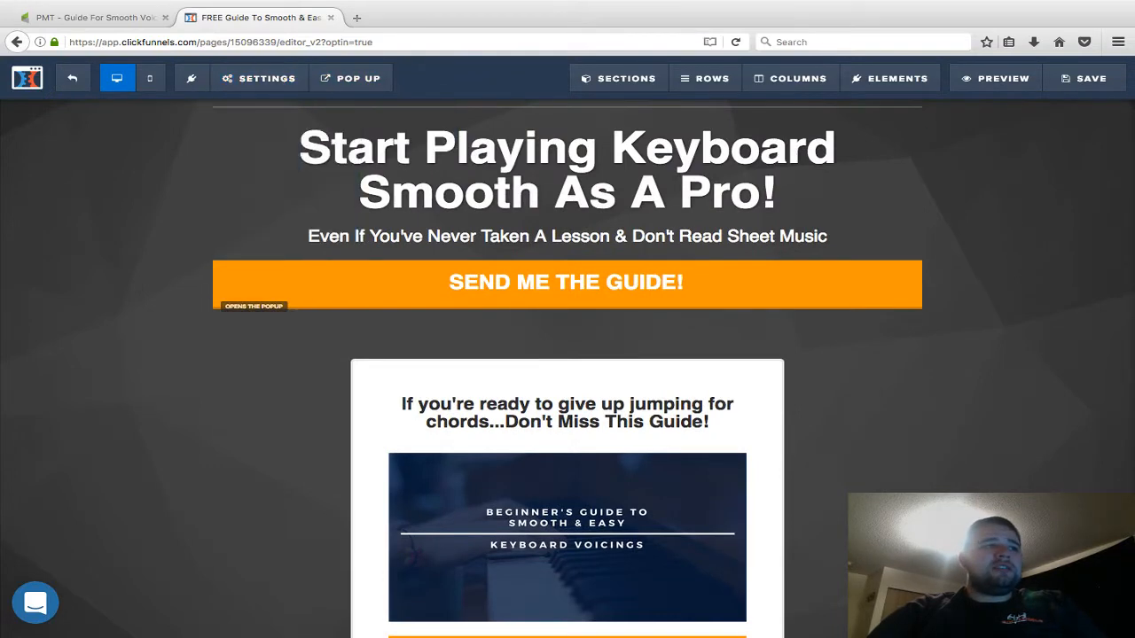
click(258, 78)
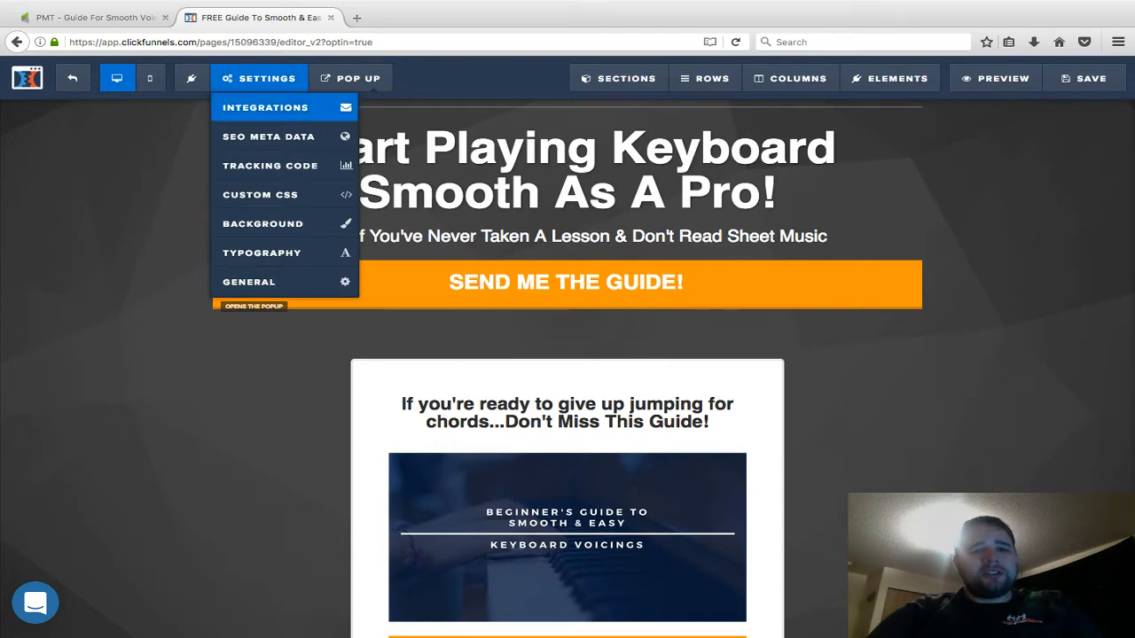
Set the opt-in page's email integration to Infusionsoft, adding contacts via the chosen web form.
click(265, 108)
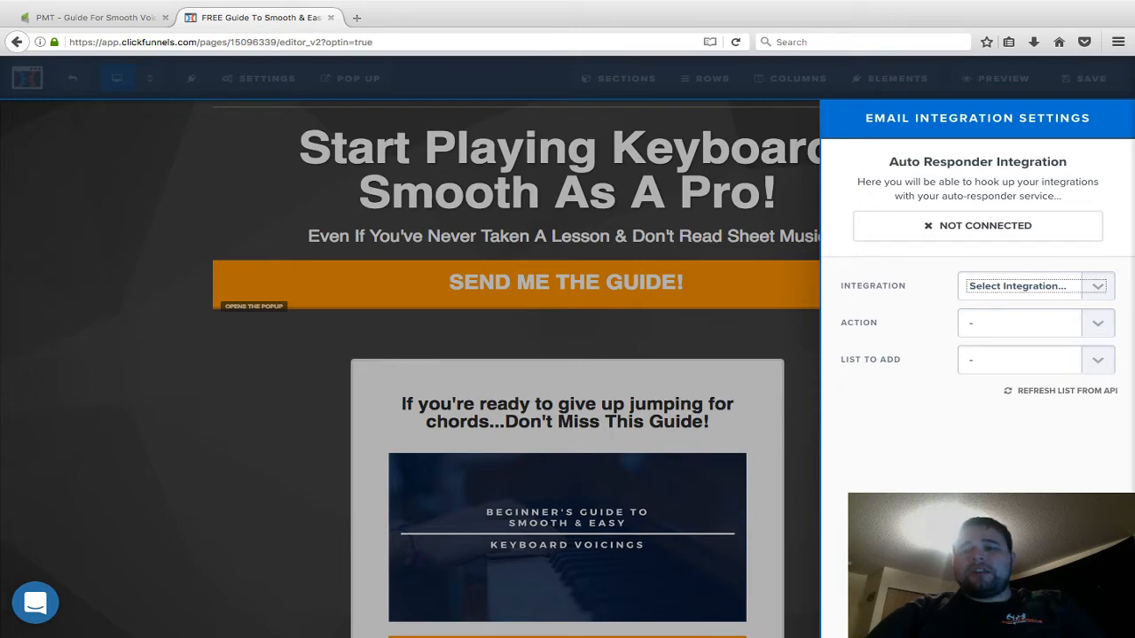
click(1036, 286)
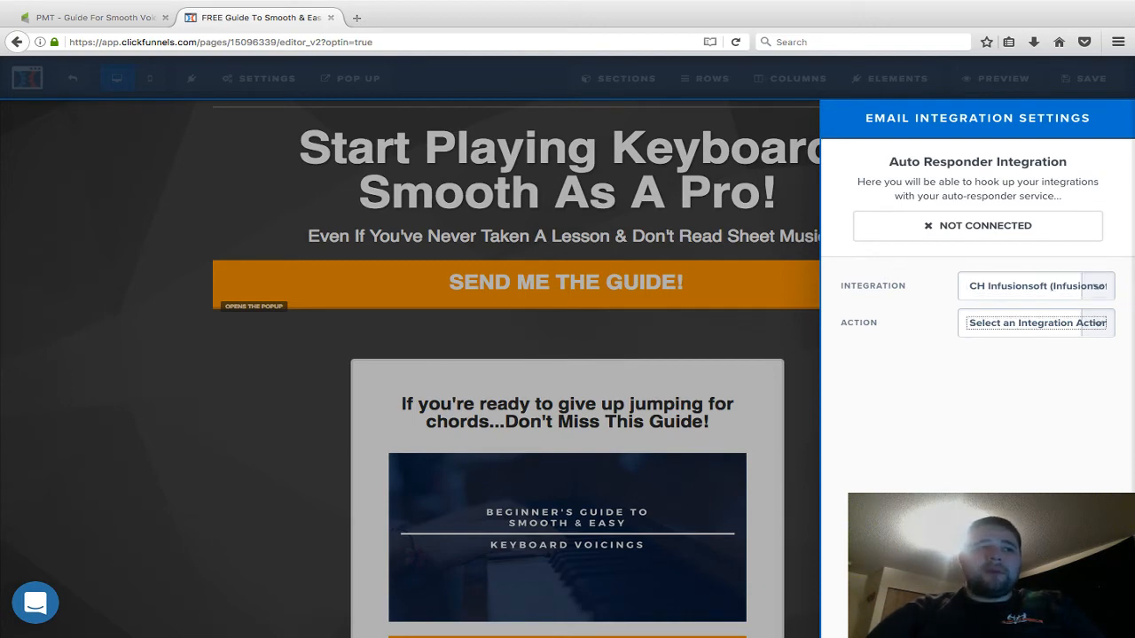
click(1036, 321)
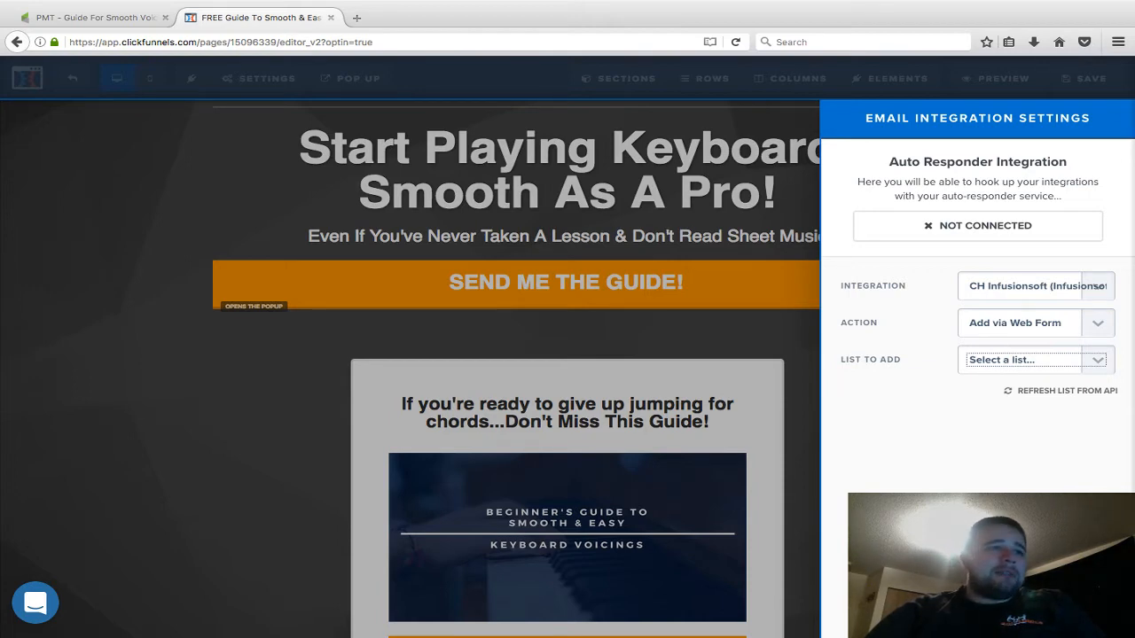
click(977, 225)
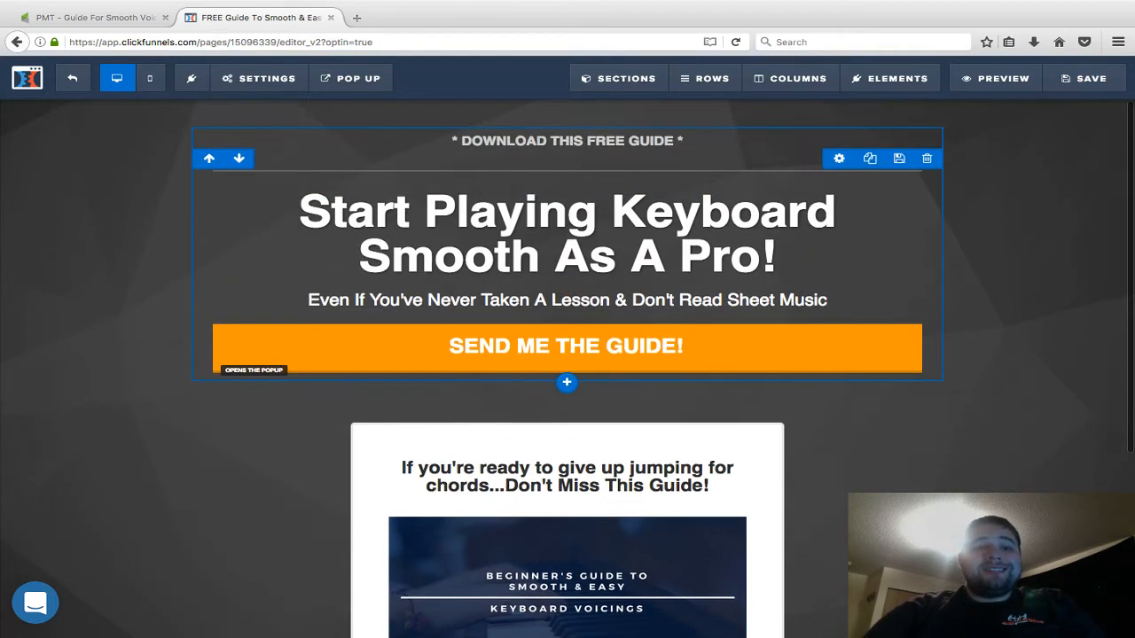
Review the Send Me The Guide popup's name and email fields, then return to Infusionsoft.
click(566, 234)
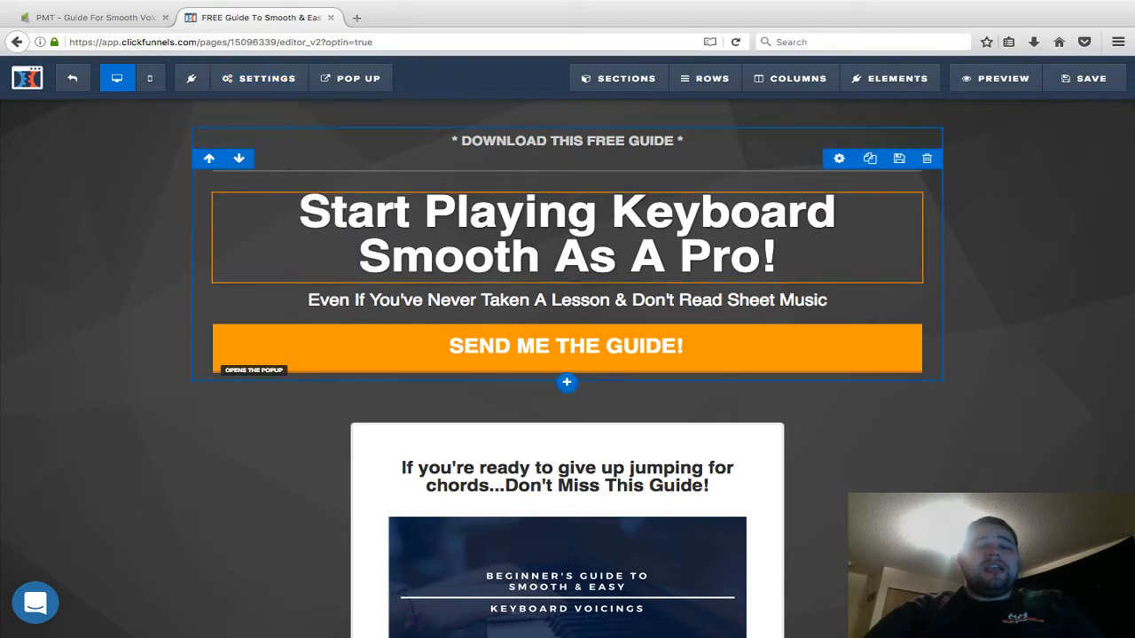
scroll(down, 3)
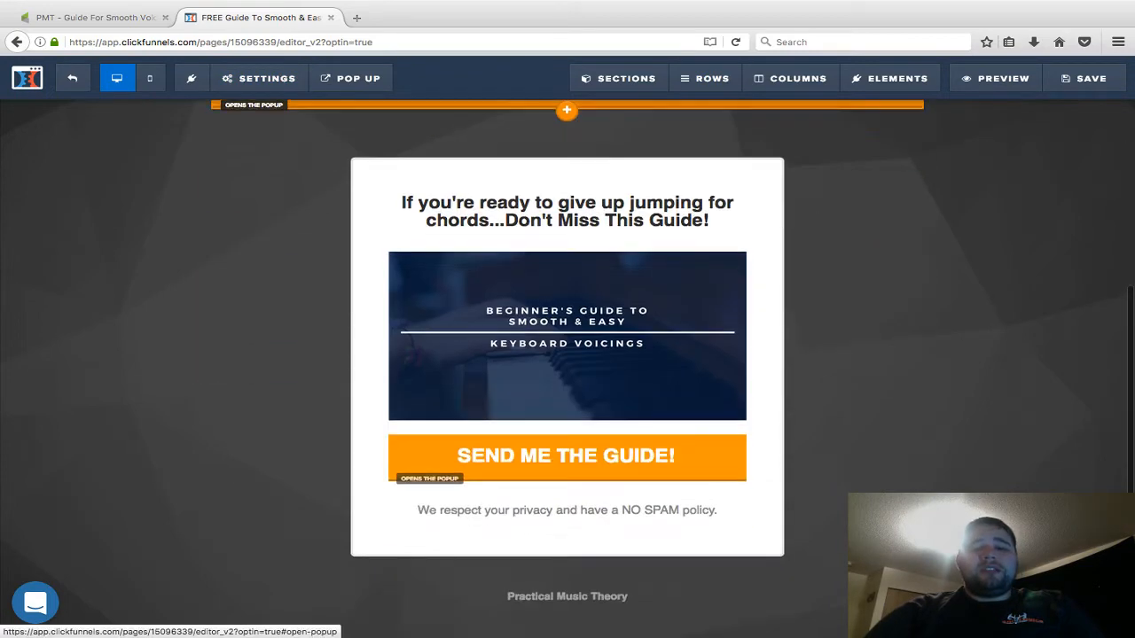
scroll(up, 3)
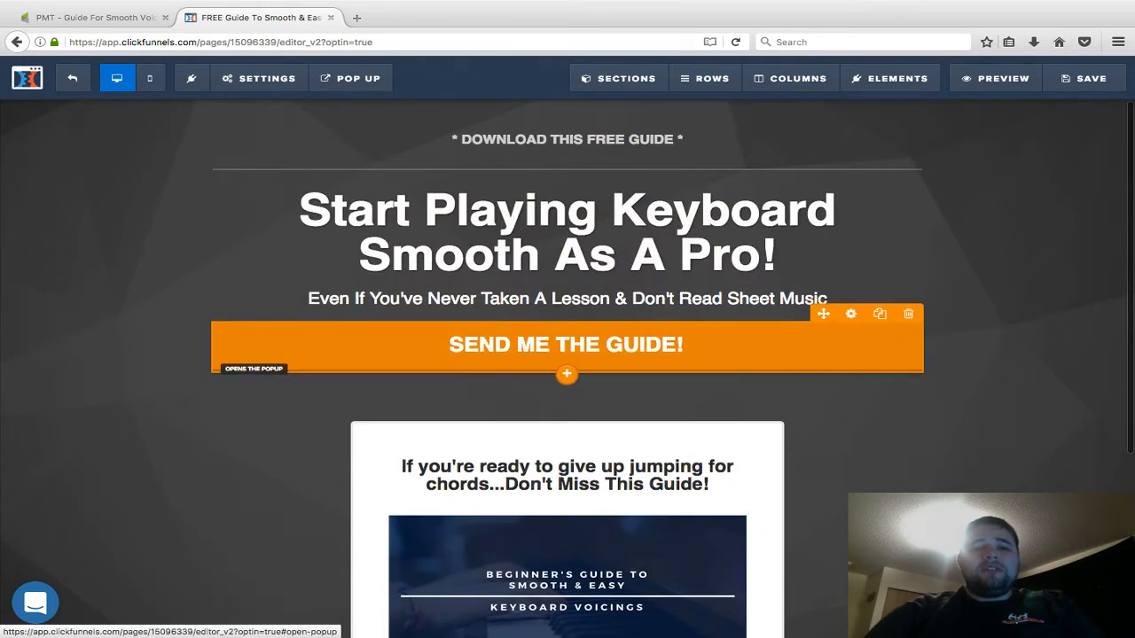
click(358, 78)
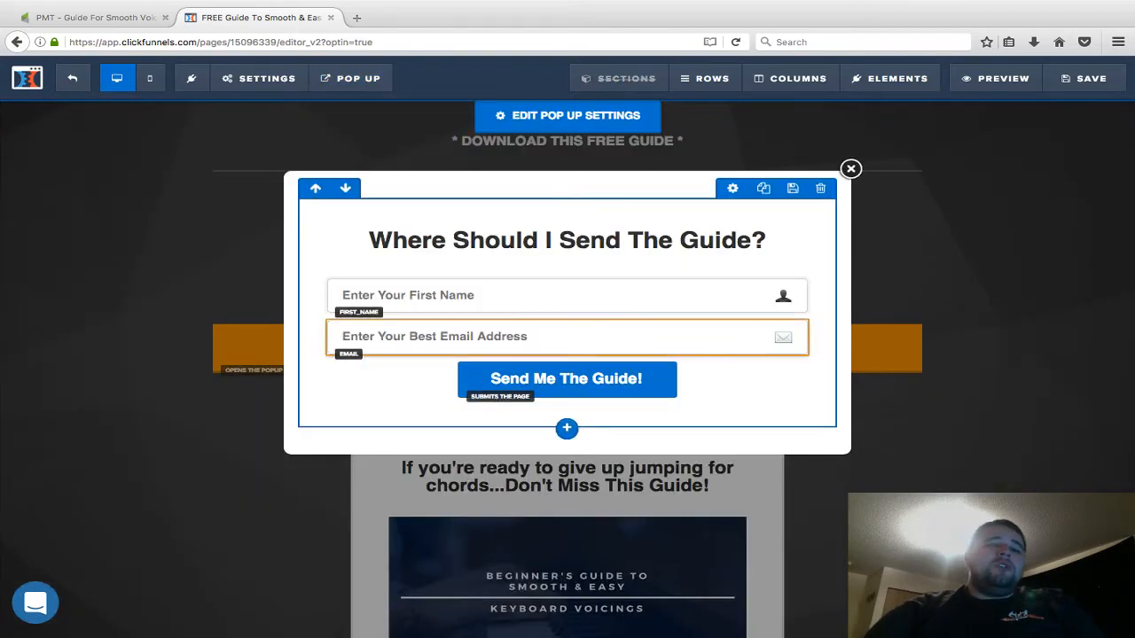
click(850, 168)
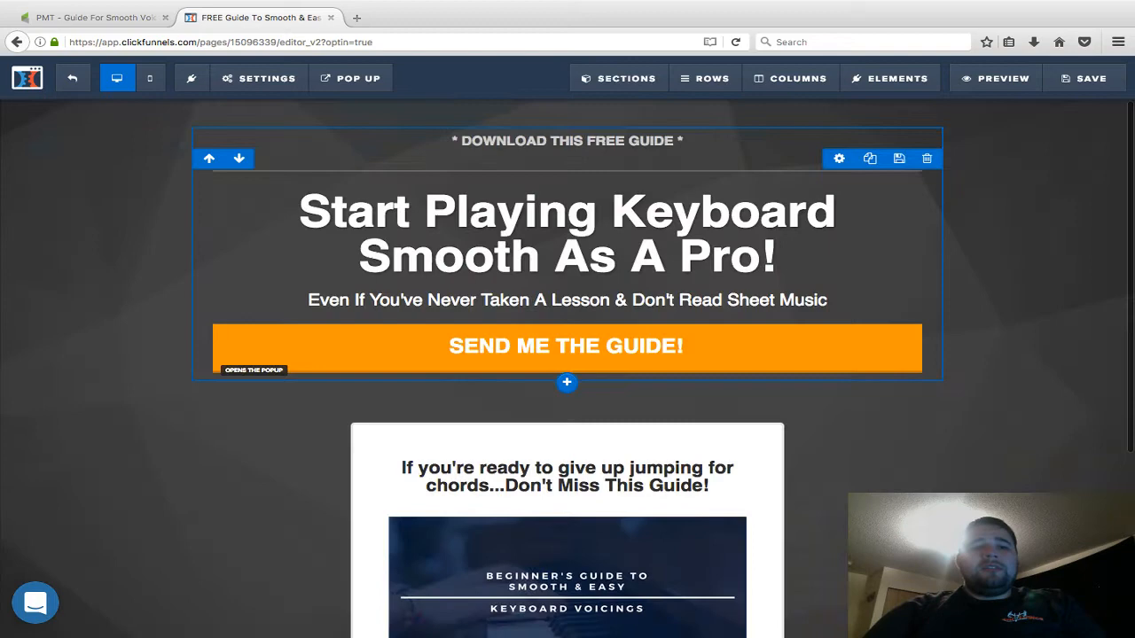
click(95, 17)
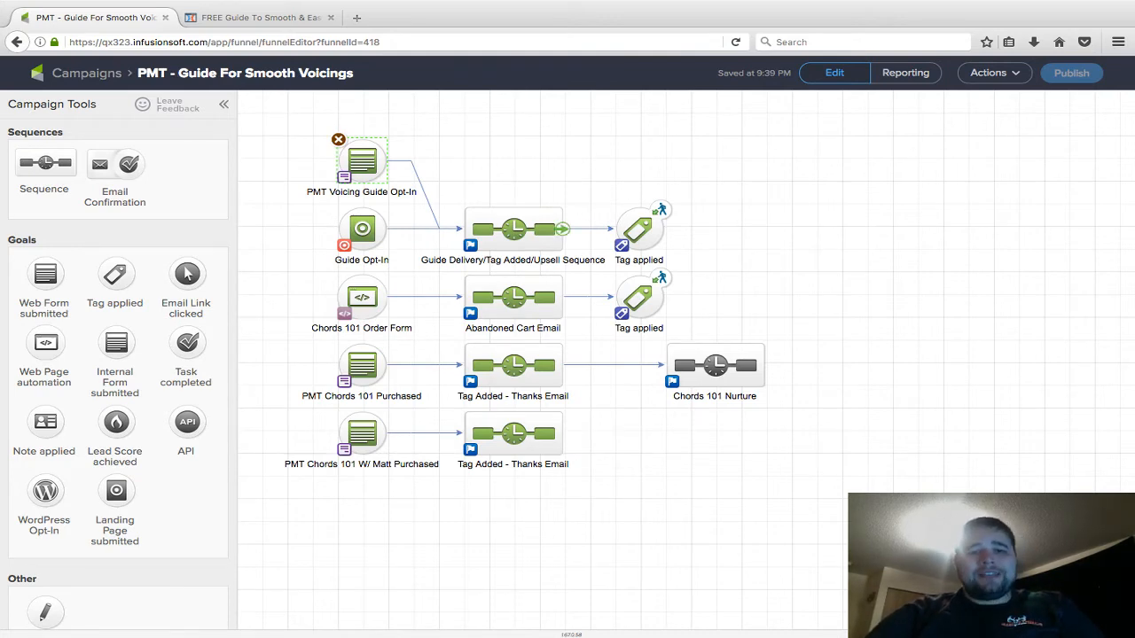
click(512, 229)
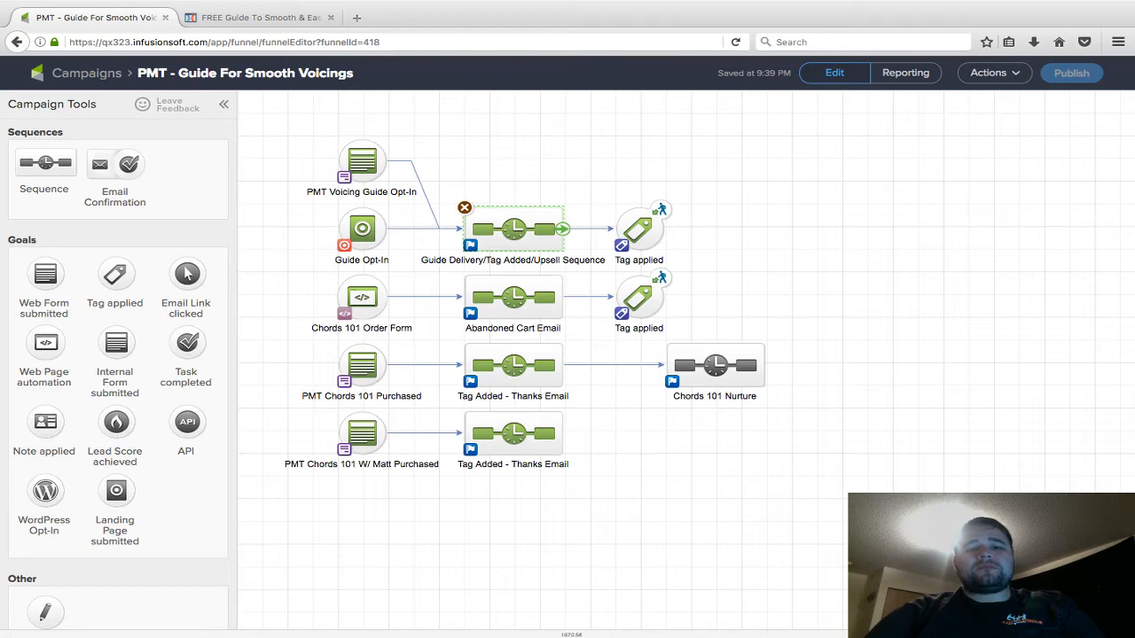
double_click(512, 229)
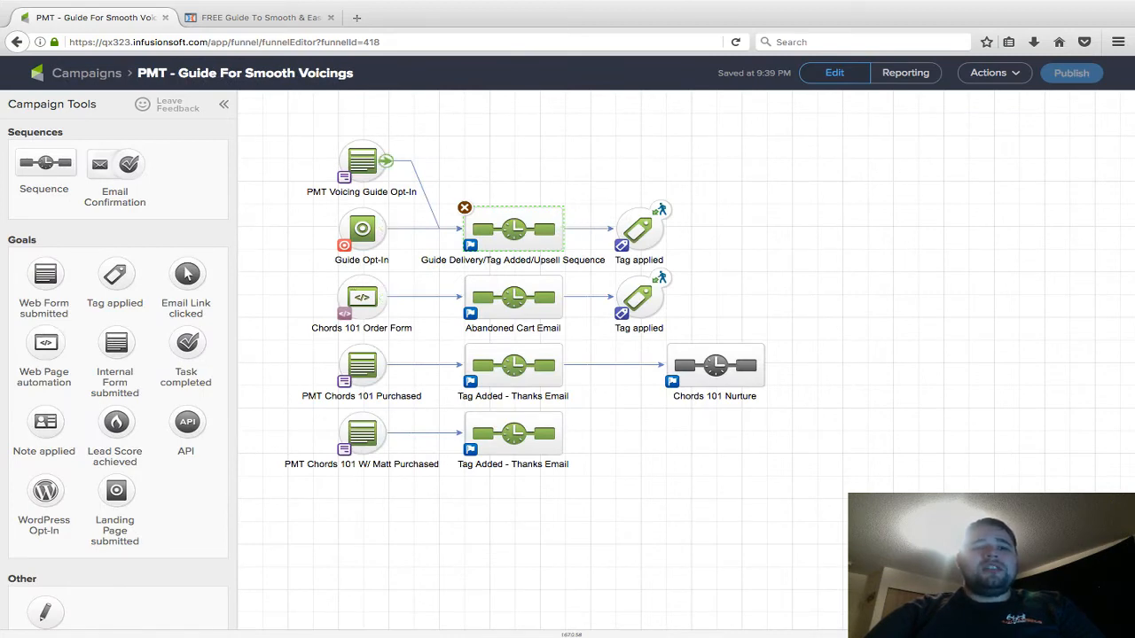
Exit the opt-in page editor and open the Practical Chords 101 Purchase order step.
click(257, 16)
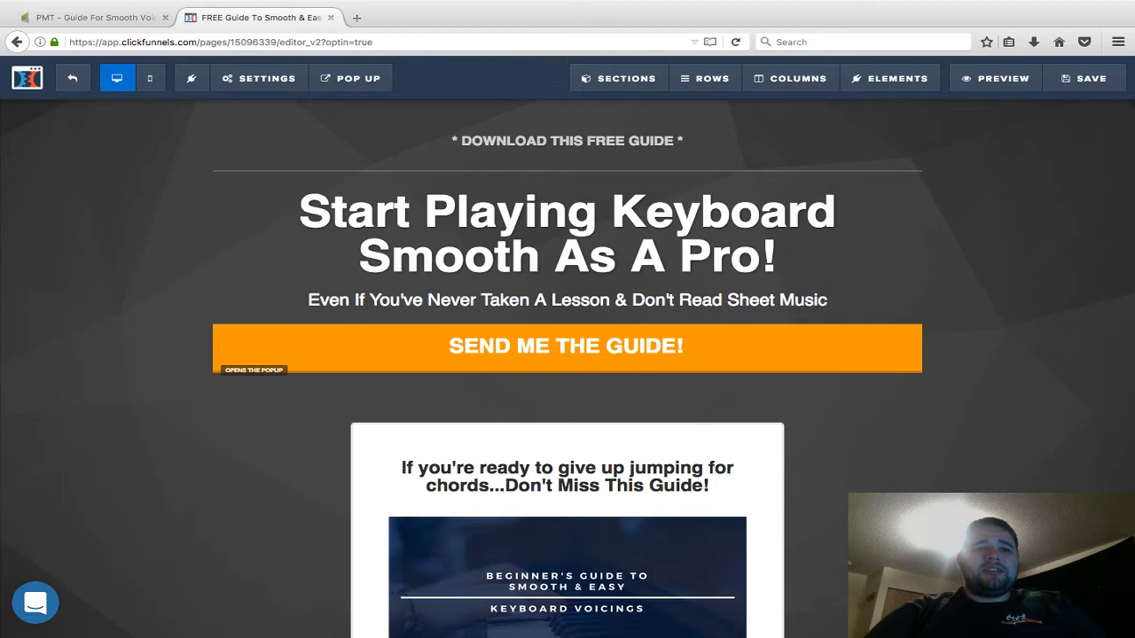
click(72, 78)
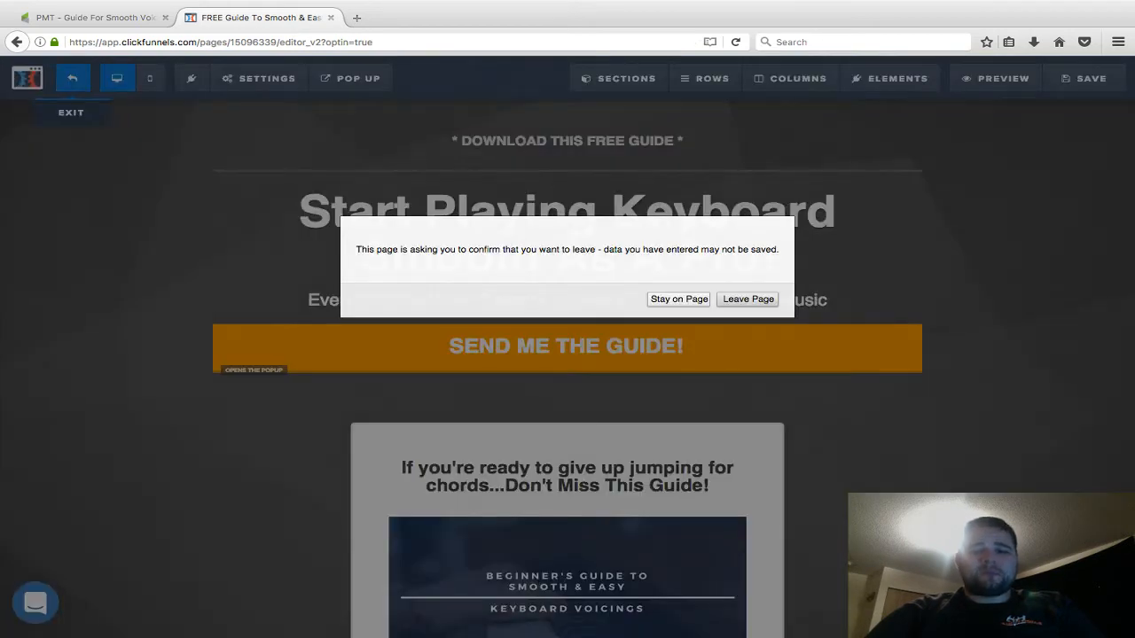
click(747, 299)
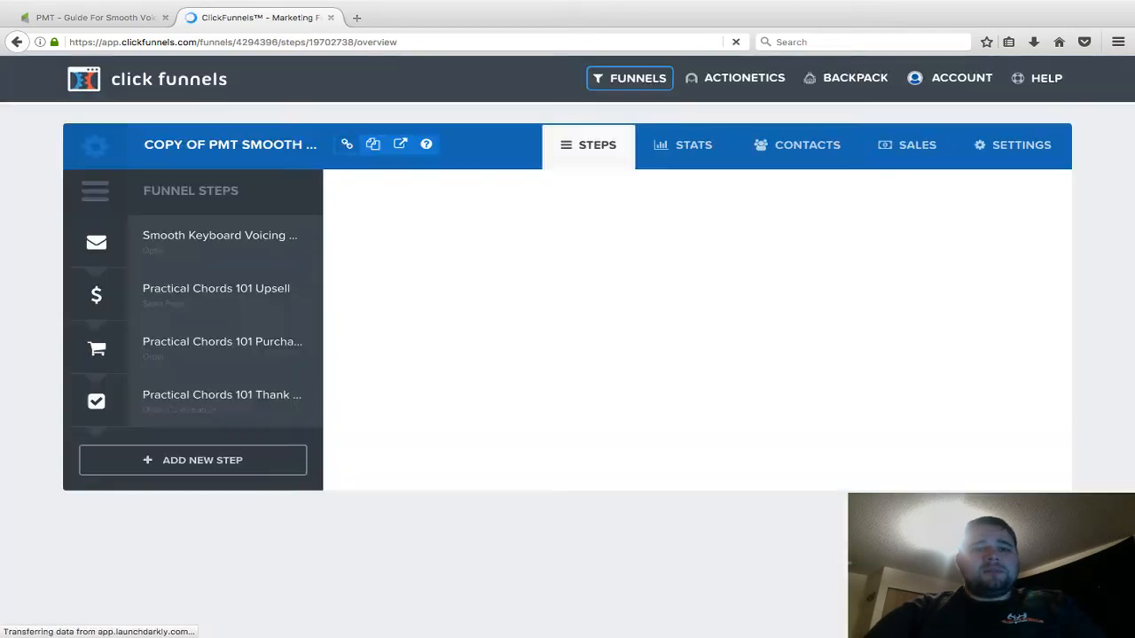
click(219, 241)
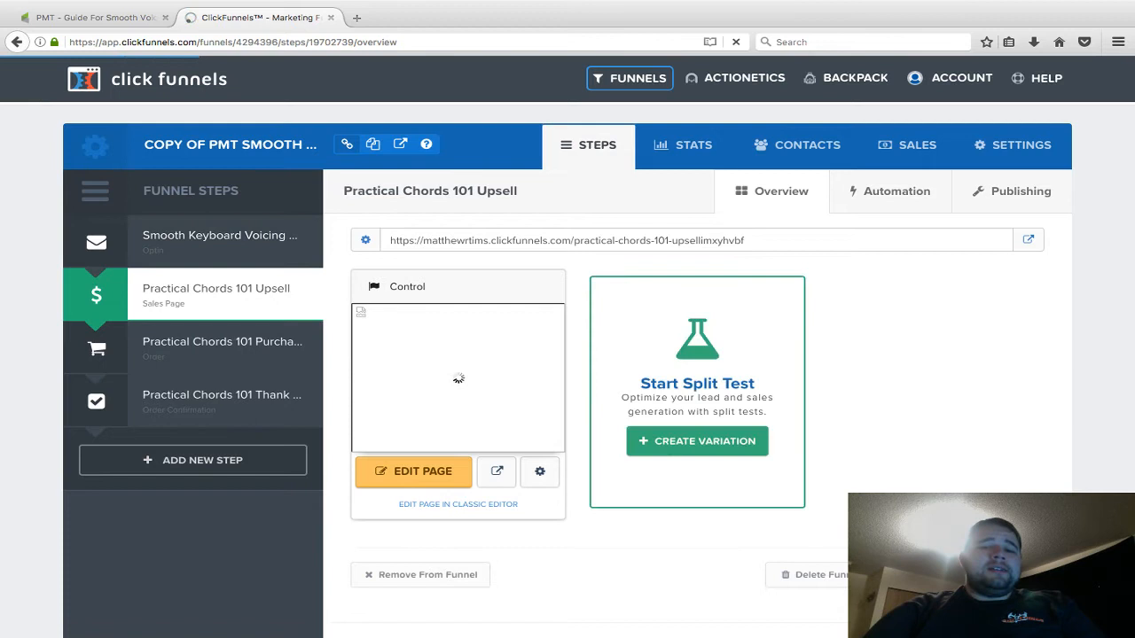
scroll(down, 3)
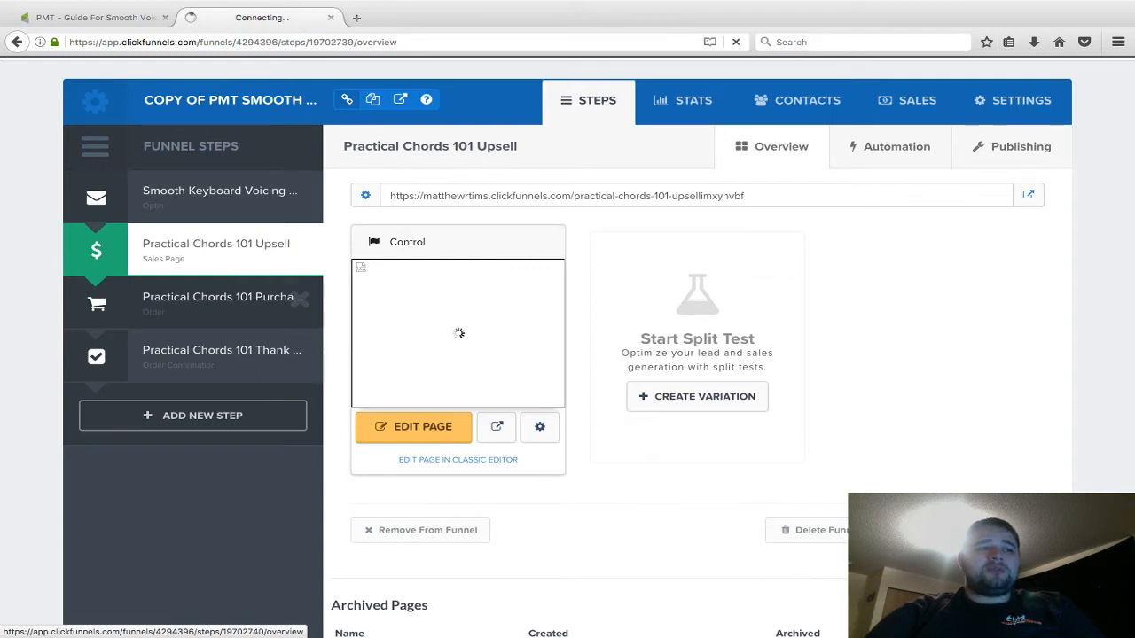
click(222, 301)
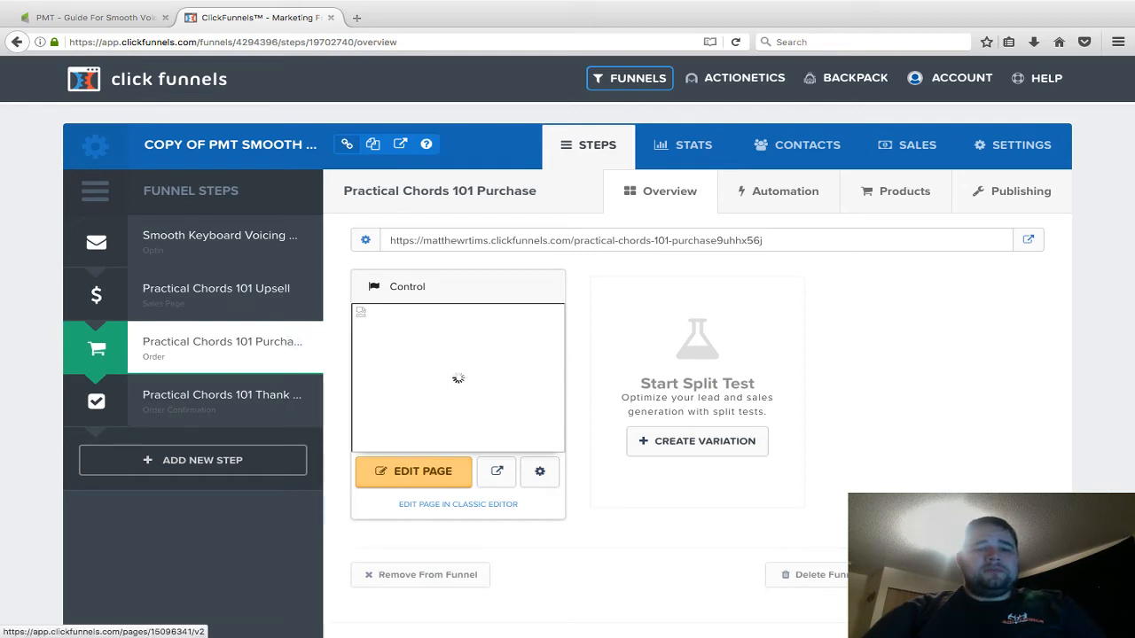
click(95, 17)
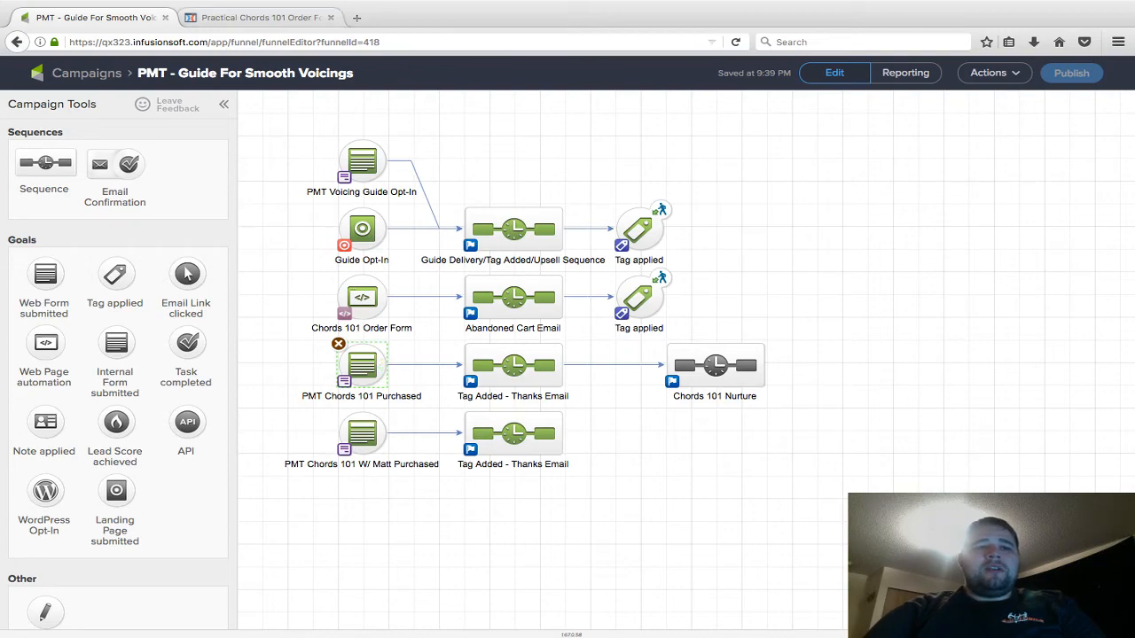
click(257, 17)
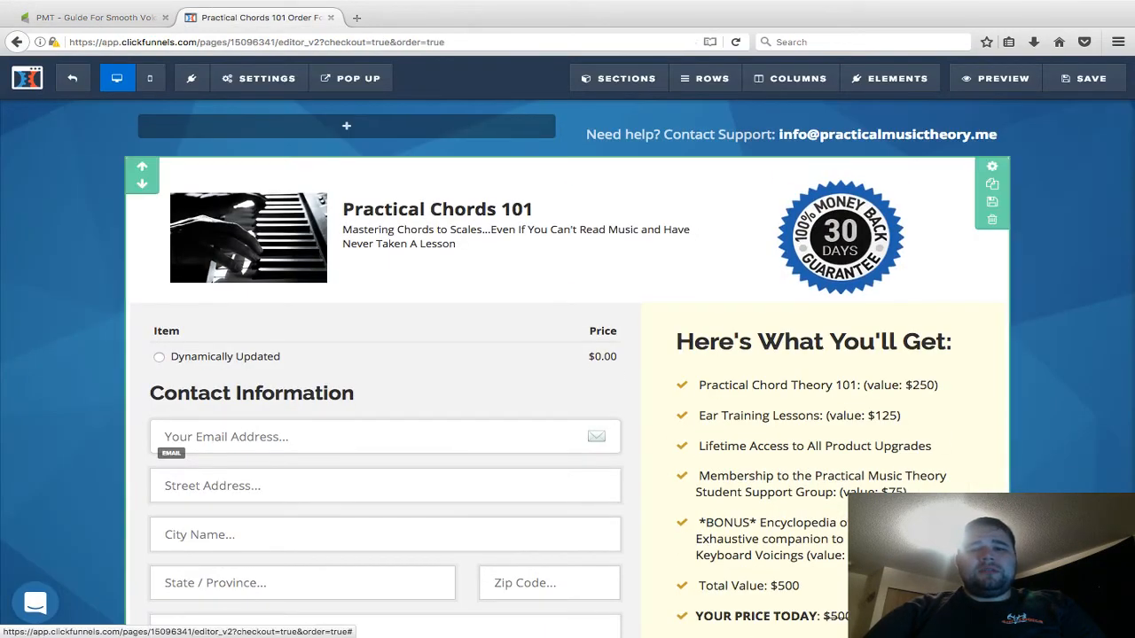
scroll(down, 3)
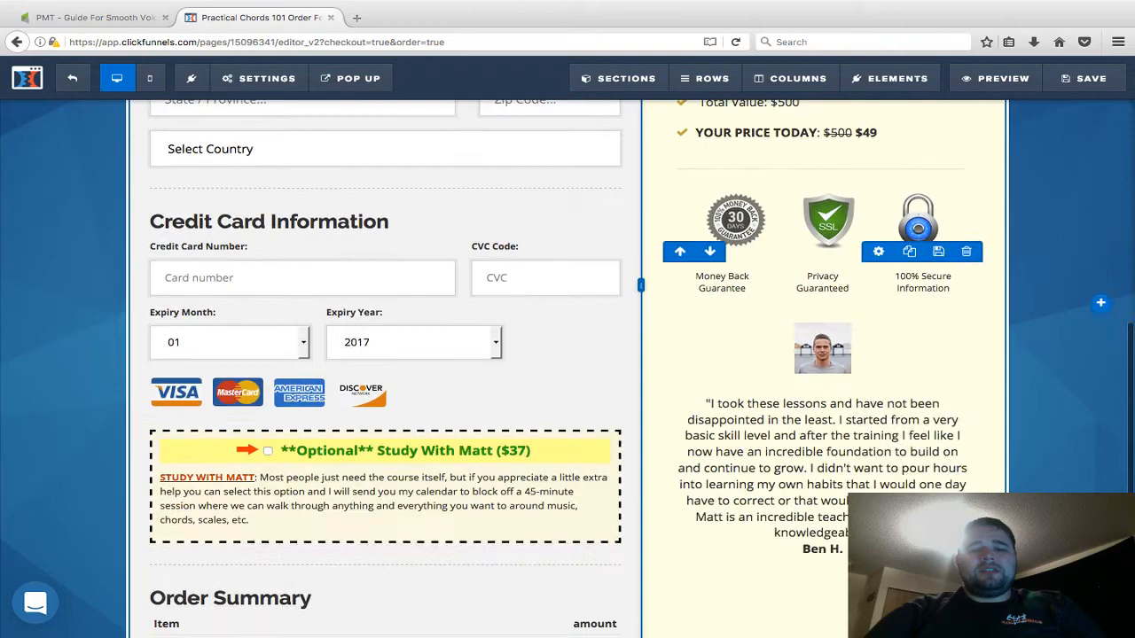
scroll(up, 3)
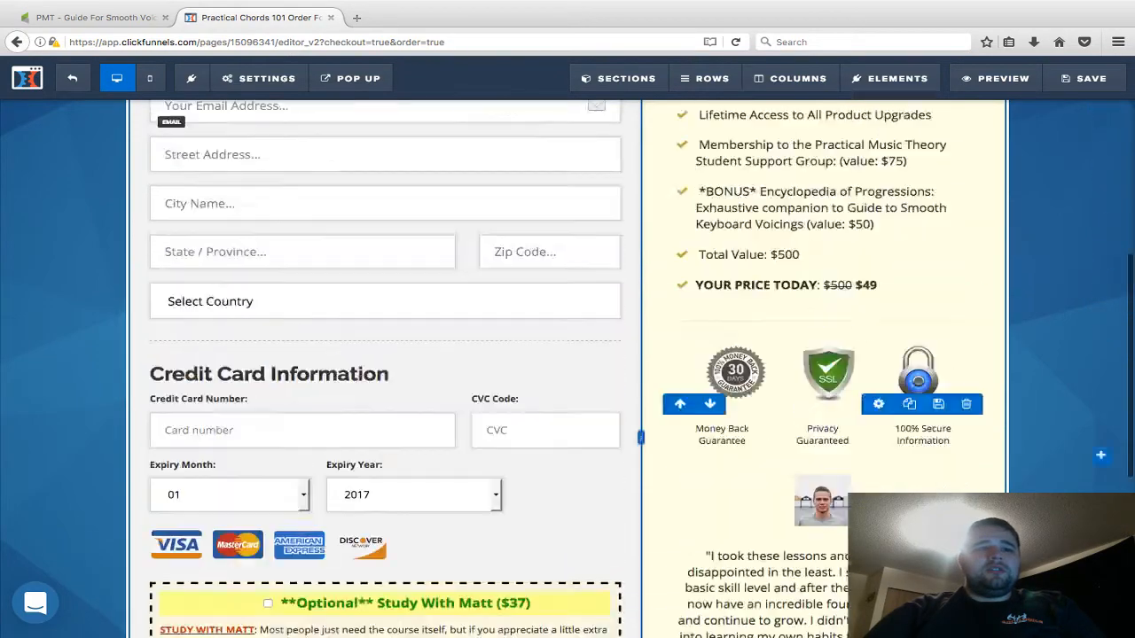
scroll(up, 3)
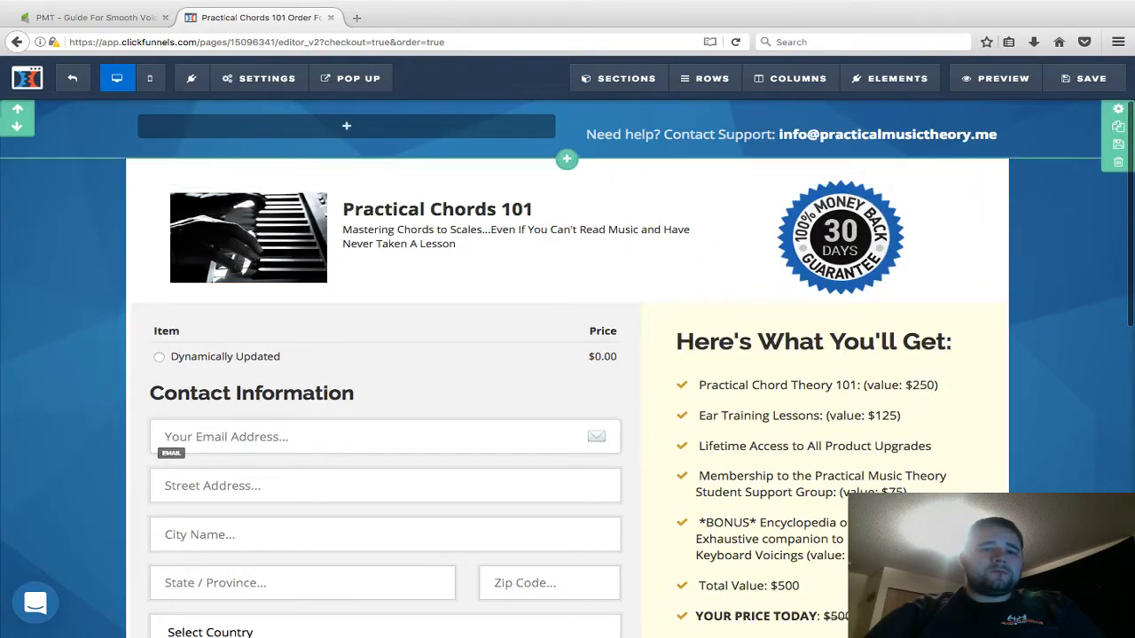
Set the order page's email integration to the Infusionsoft account and save the page.
click(259, 78)
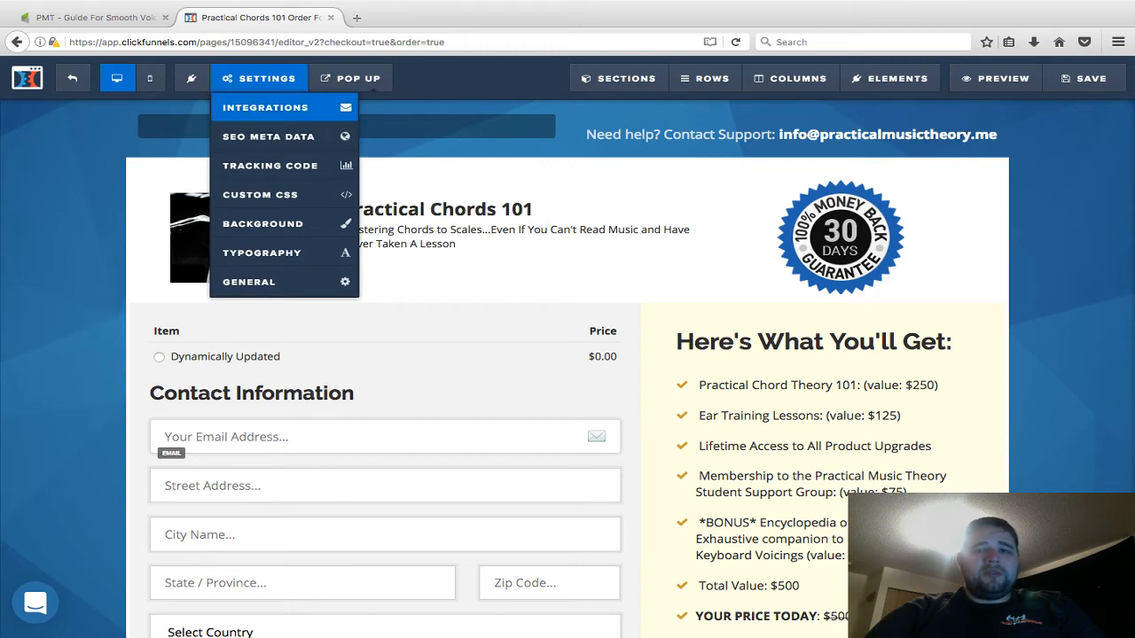
click(265, 107)
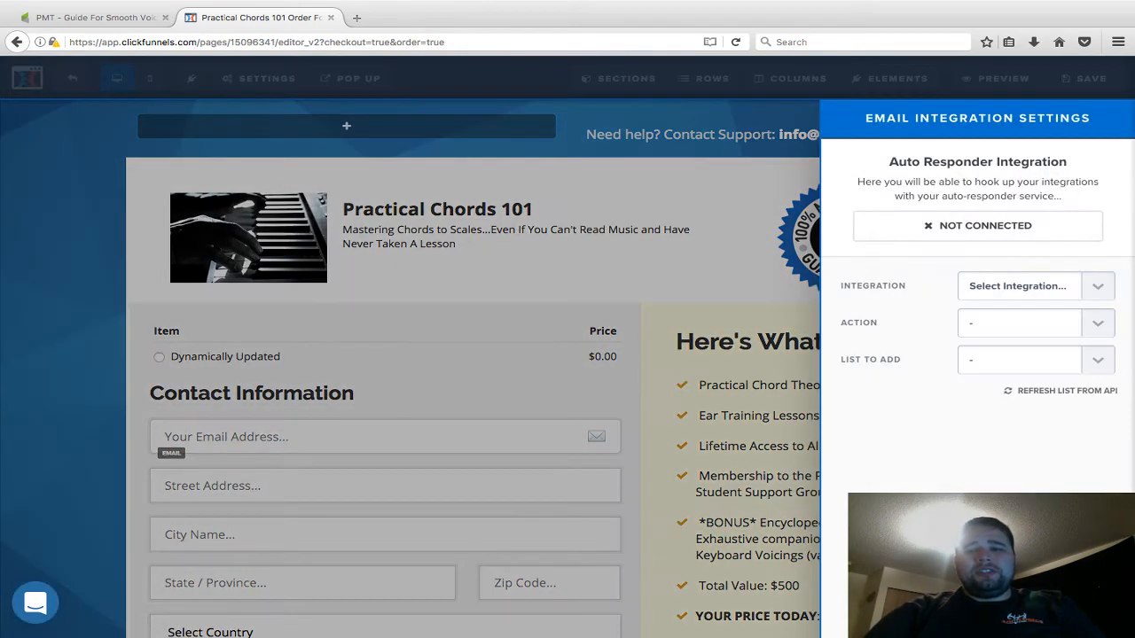
click(1019, 285)
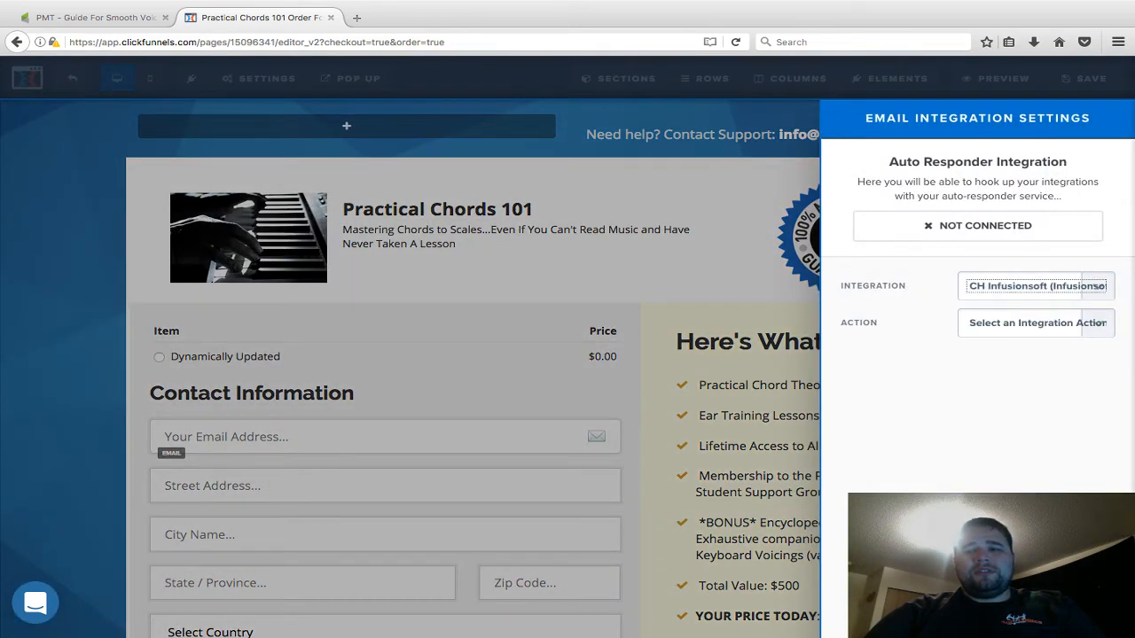
click(1035, 323)
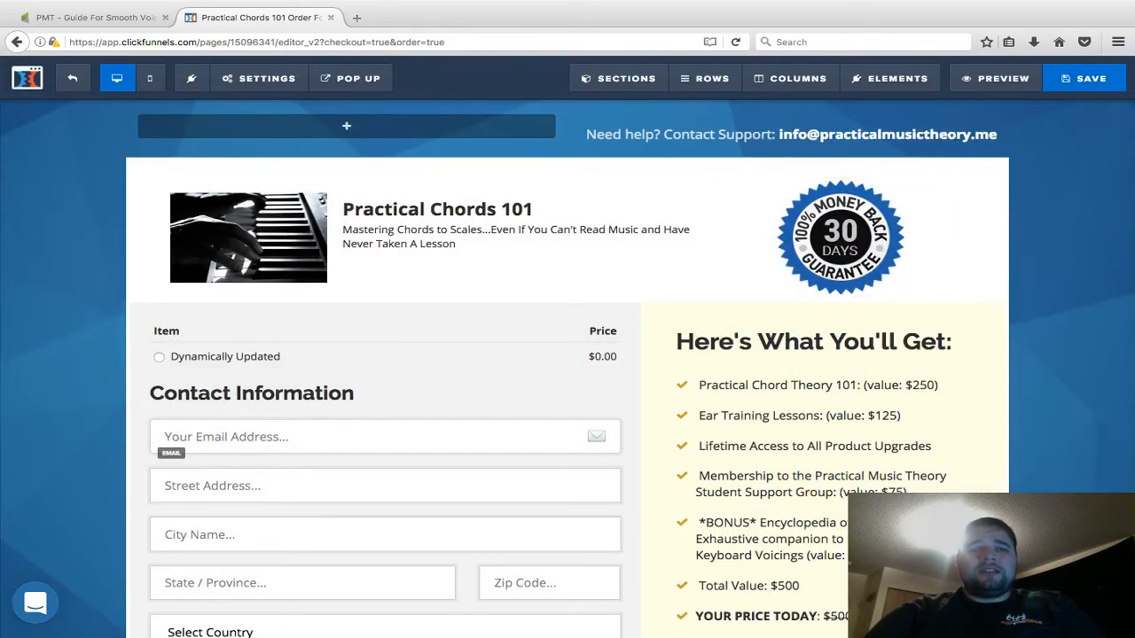
click(1084, 78)
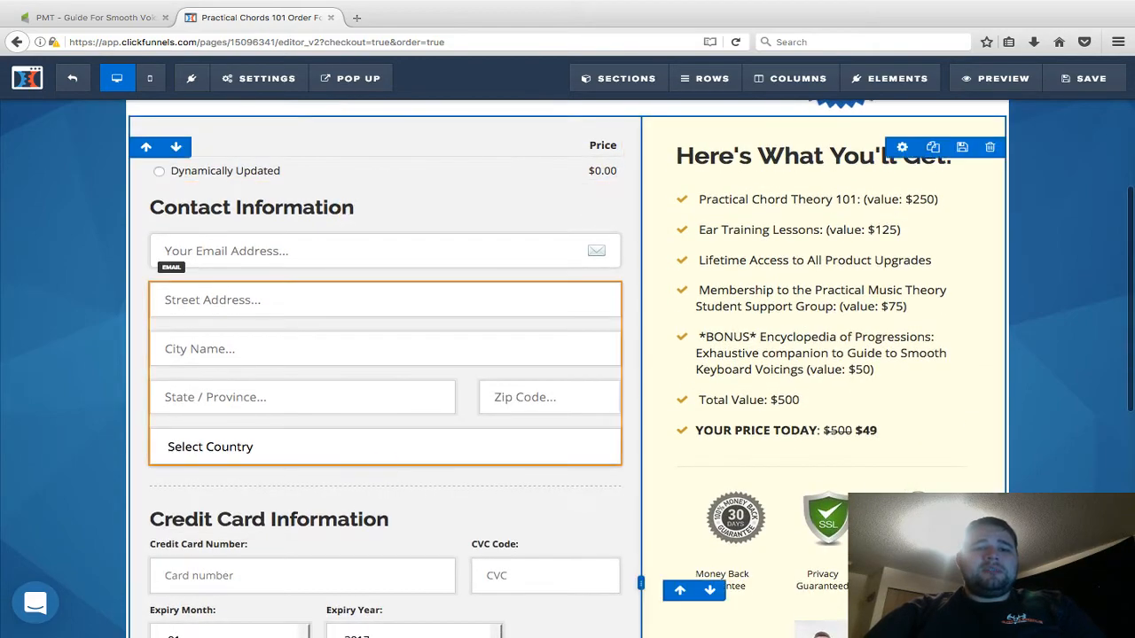
scroll(down, 3)
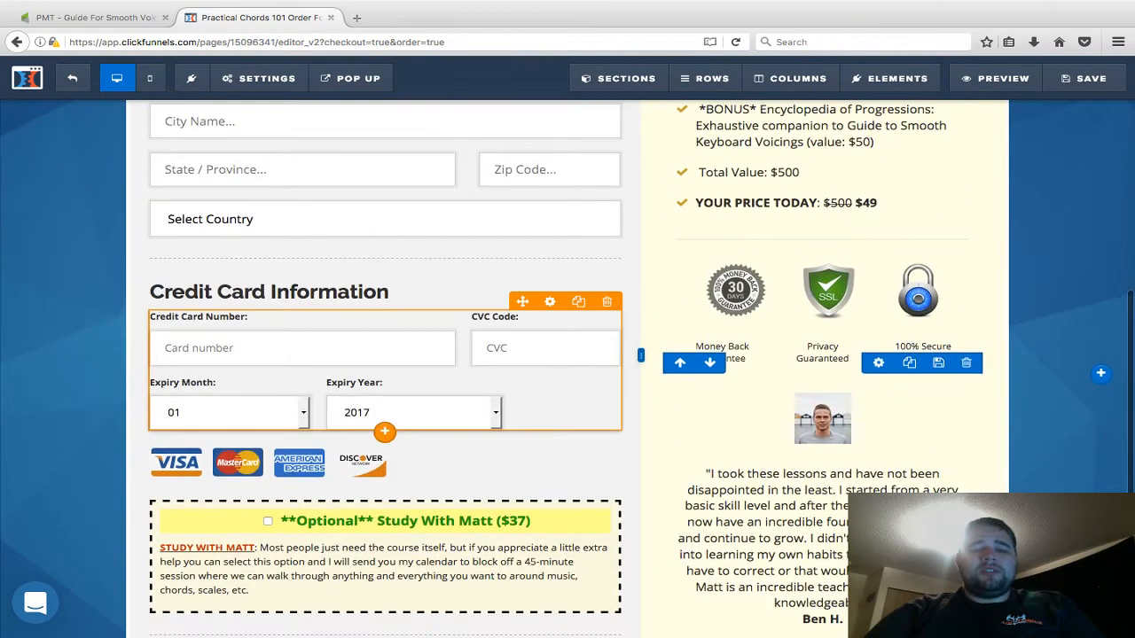
scroll(down, 3)
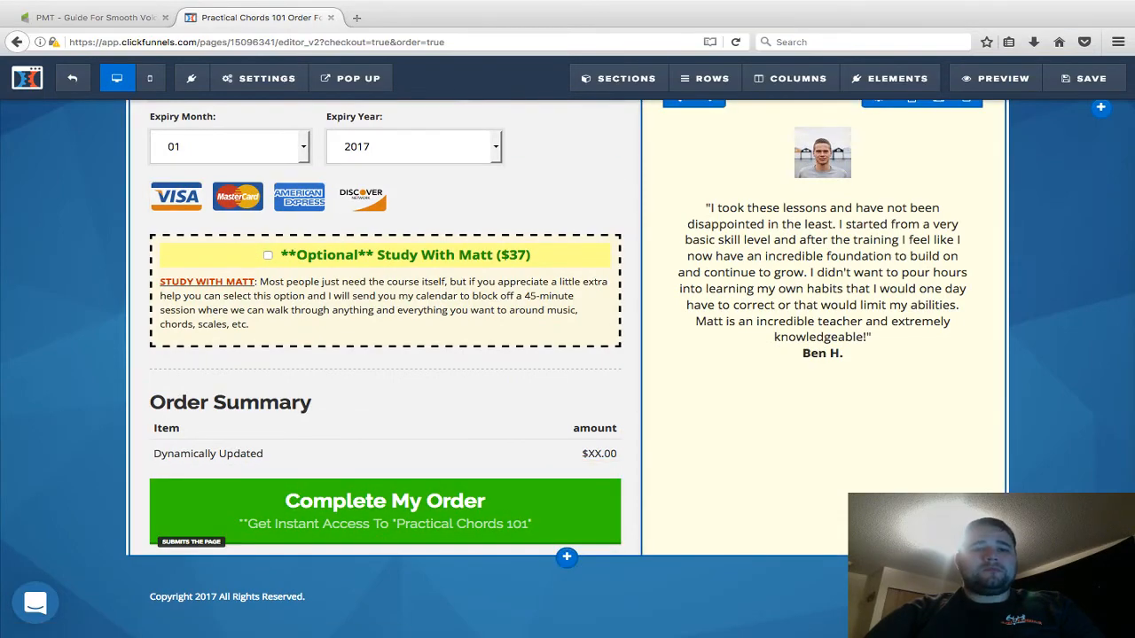
scroll(up, 3)
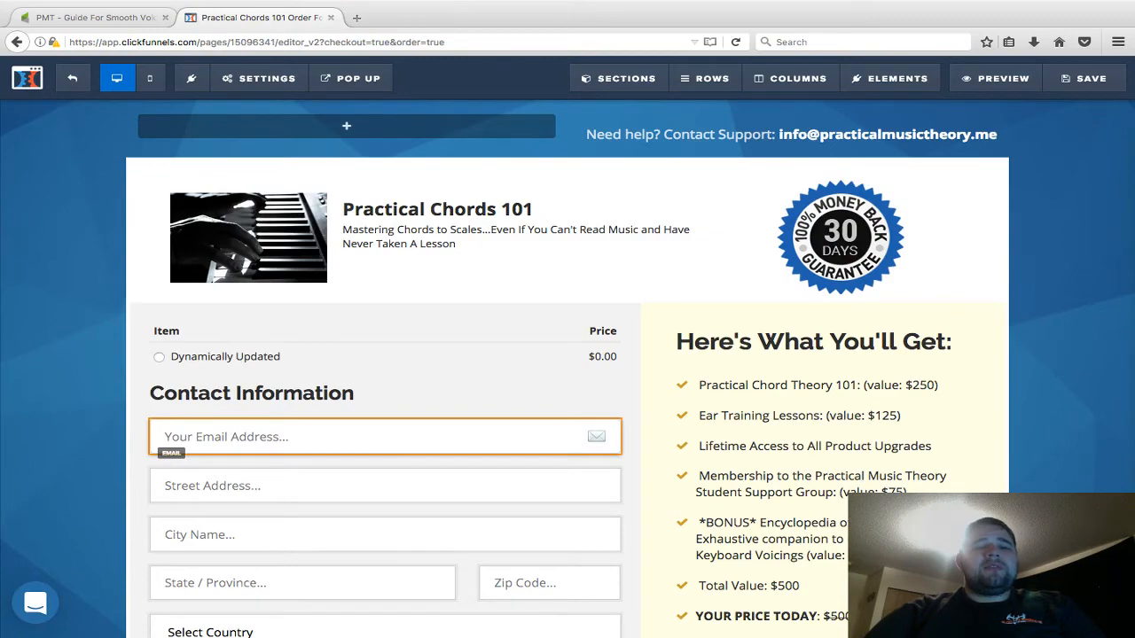
scroll(down, 3)
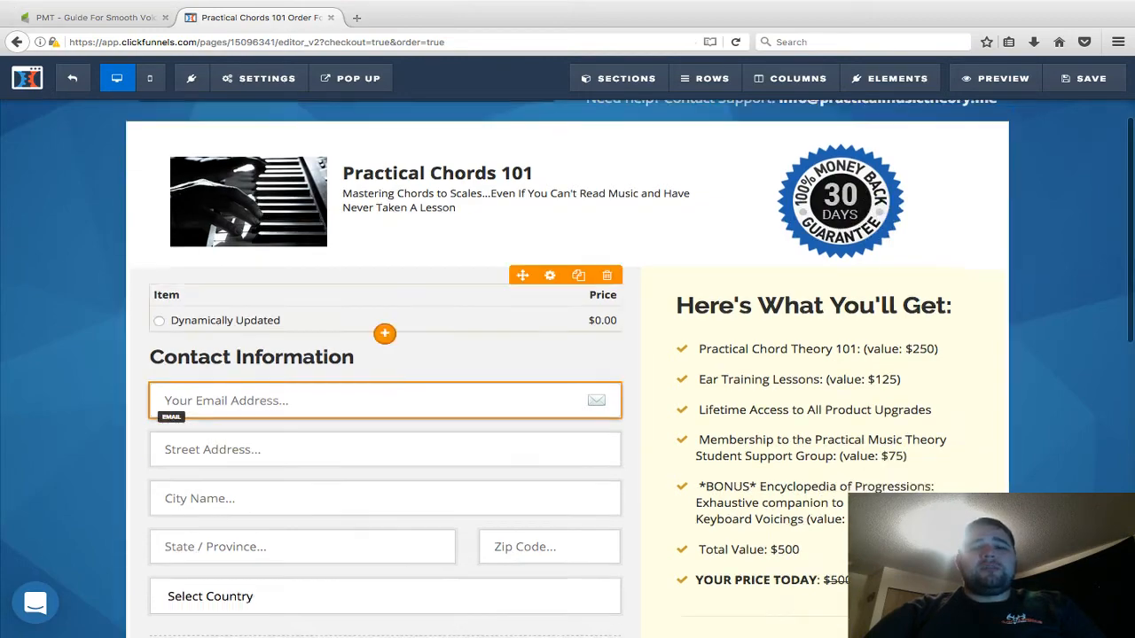
scroll(down, 3)
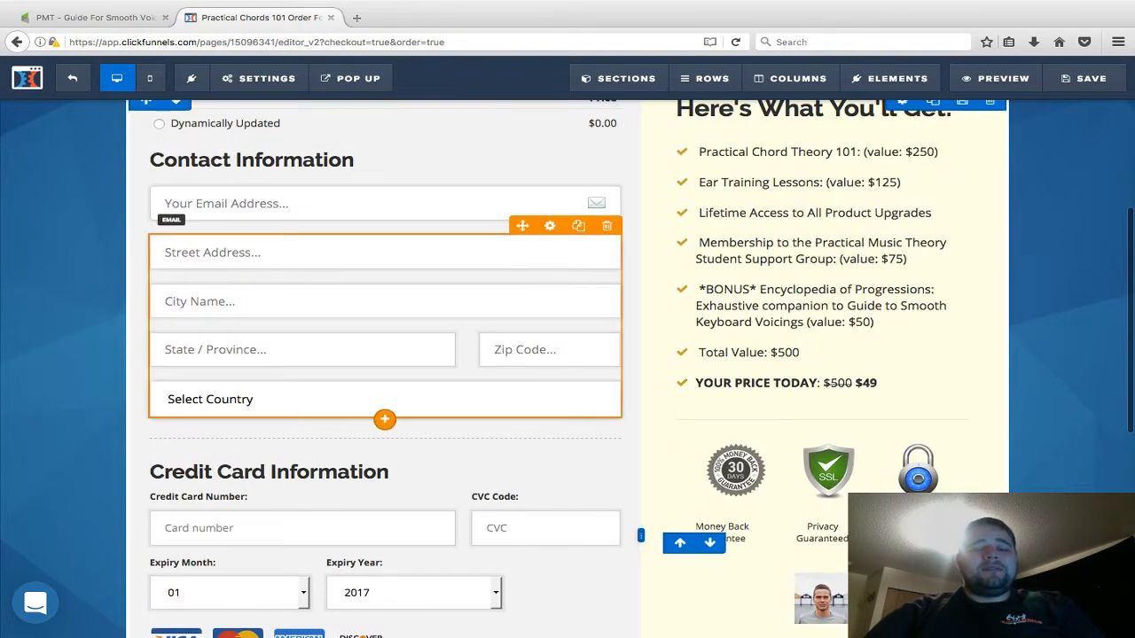
scroll(down, 3)
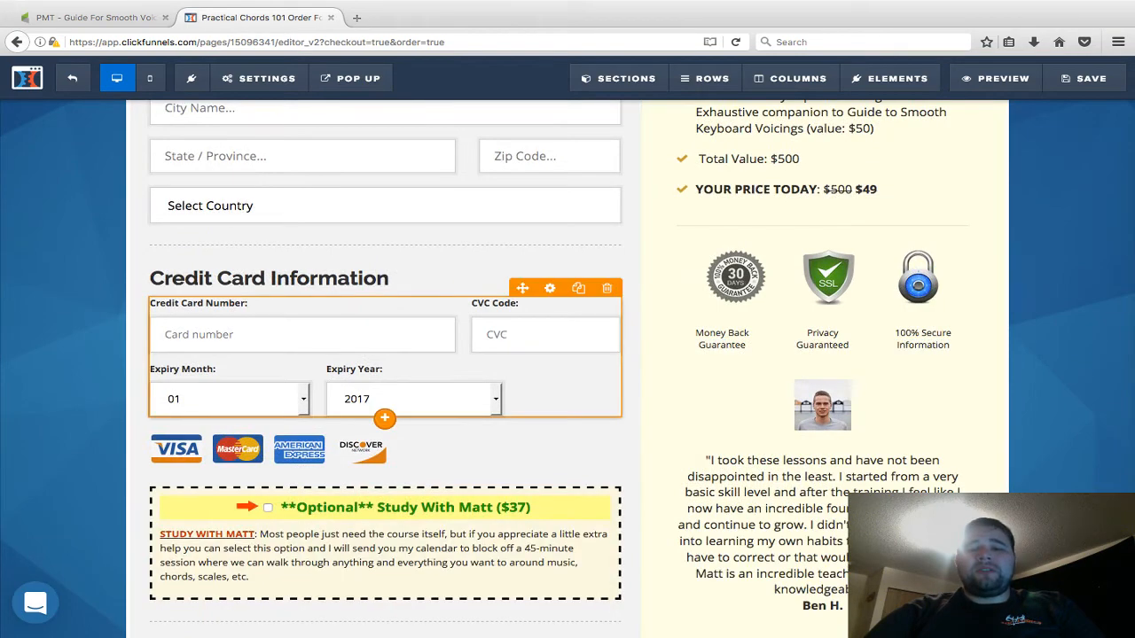
scroll(down, 3)
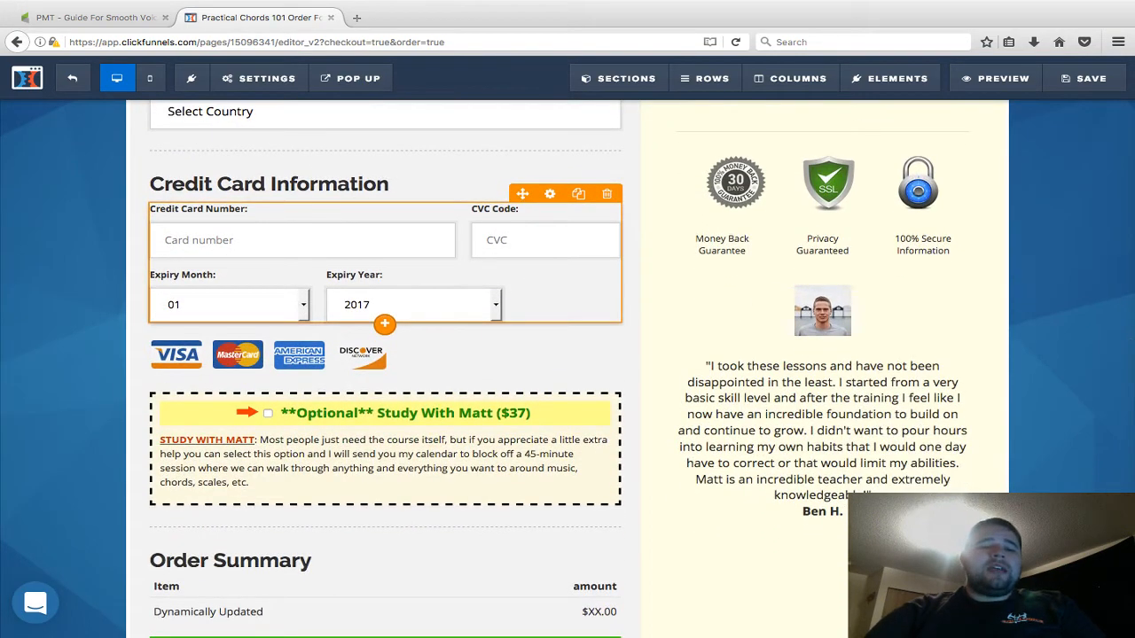
scroll(up, 3)
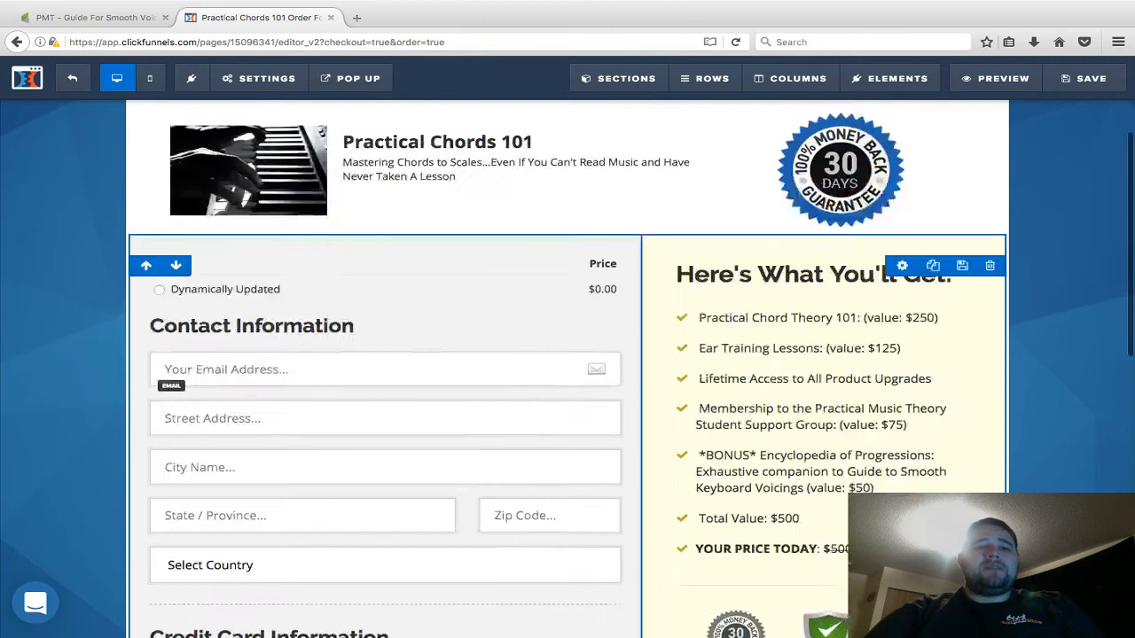
scroll(up, 3)
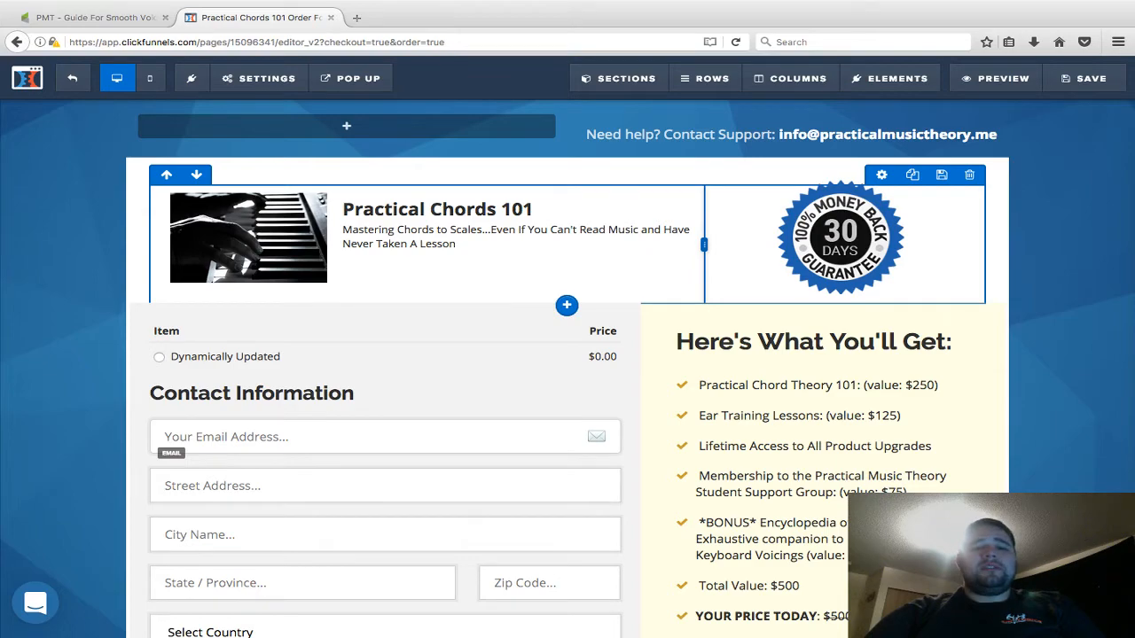
scroll(down, 3)
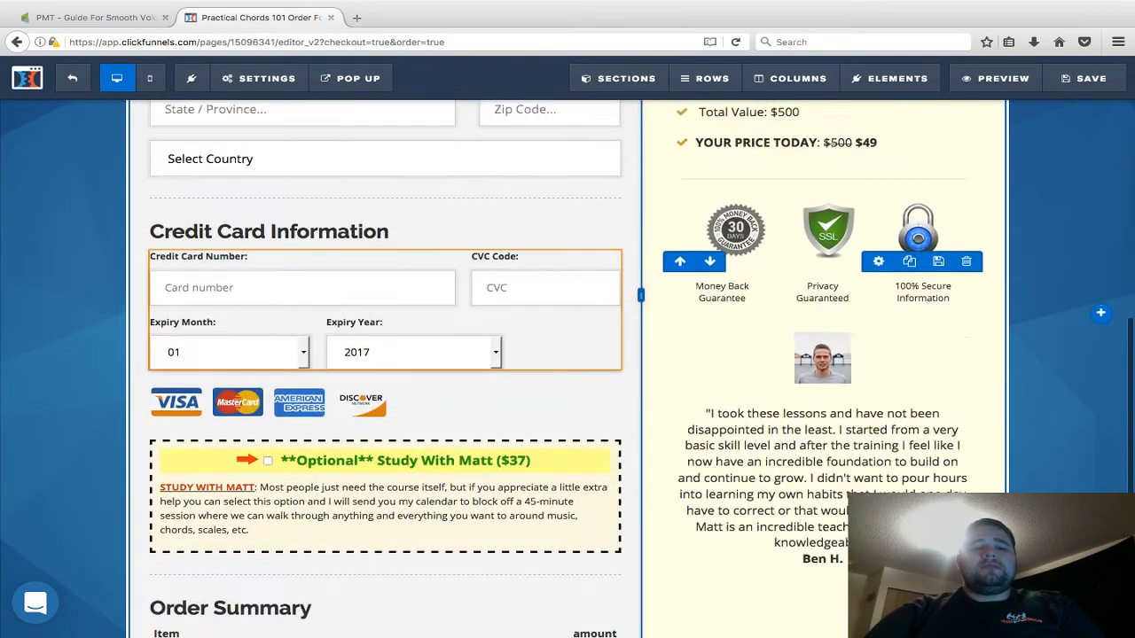
scroll(up, 3)
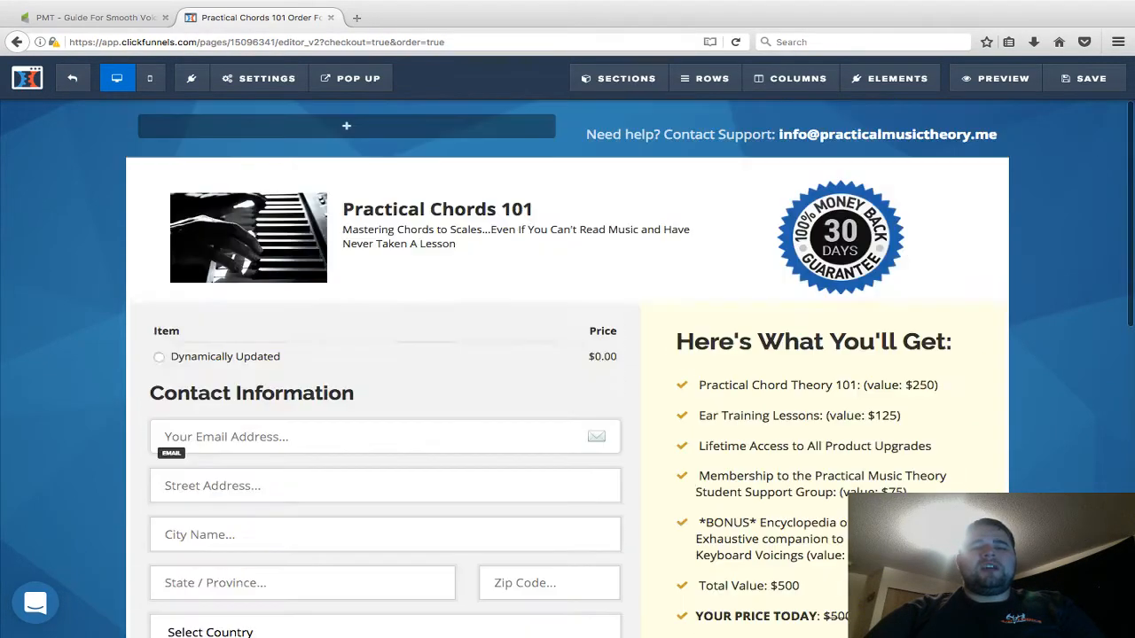
click(93, 17)
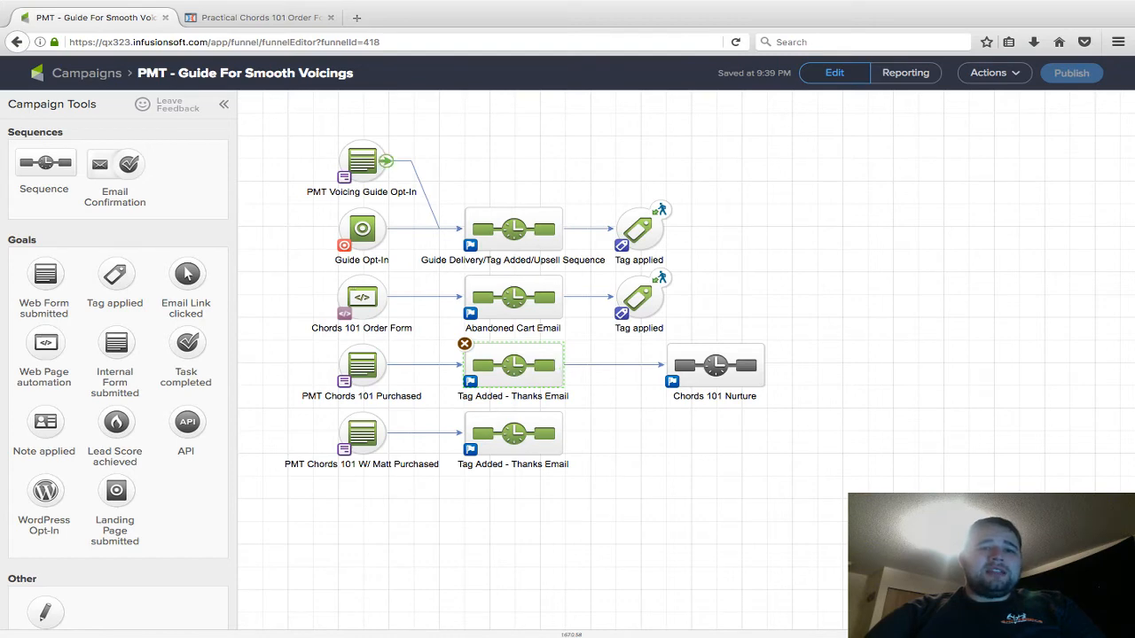
click(257, 17)
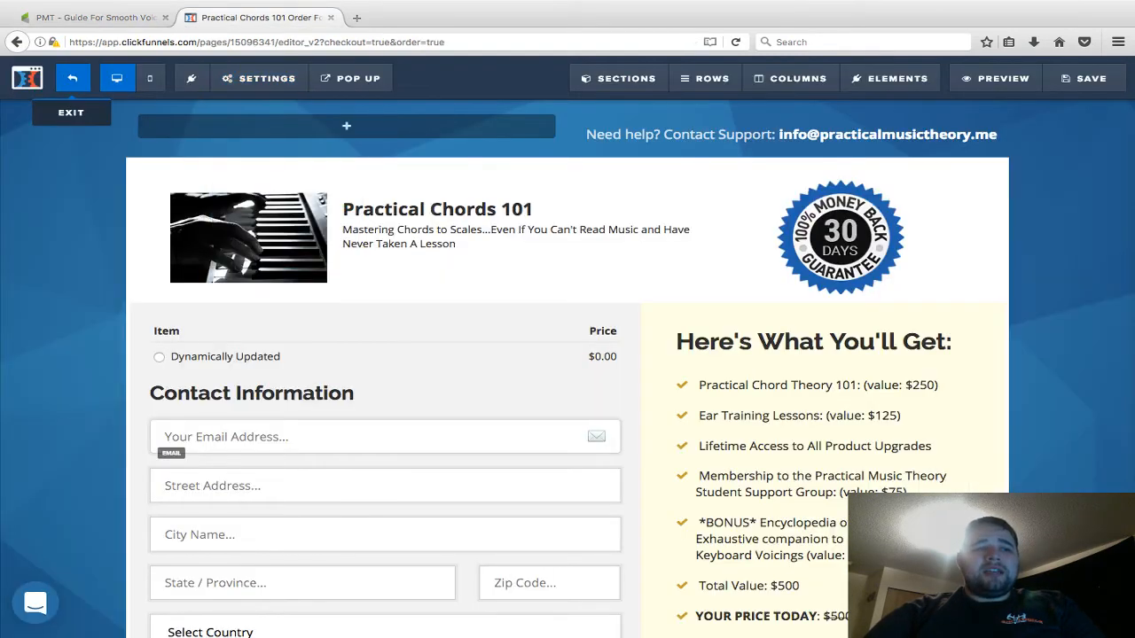
Exit the order page editor to the Purchase step overview, then return to Infusionsoft.
click(71, 112)
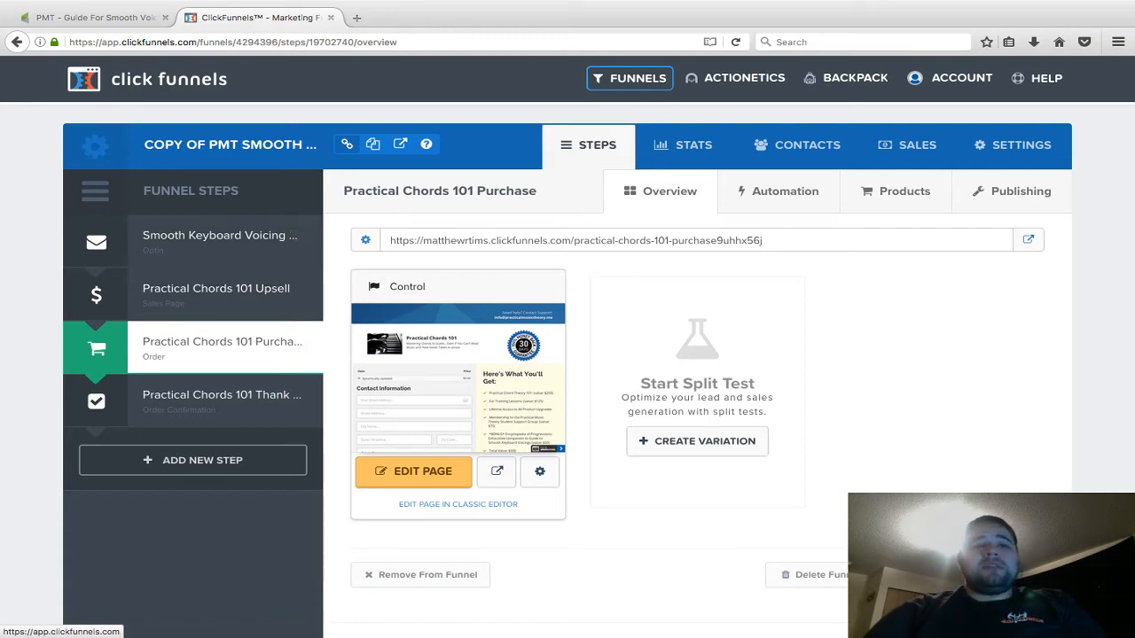
click(93, 17)
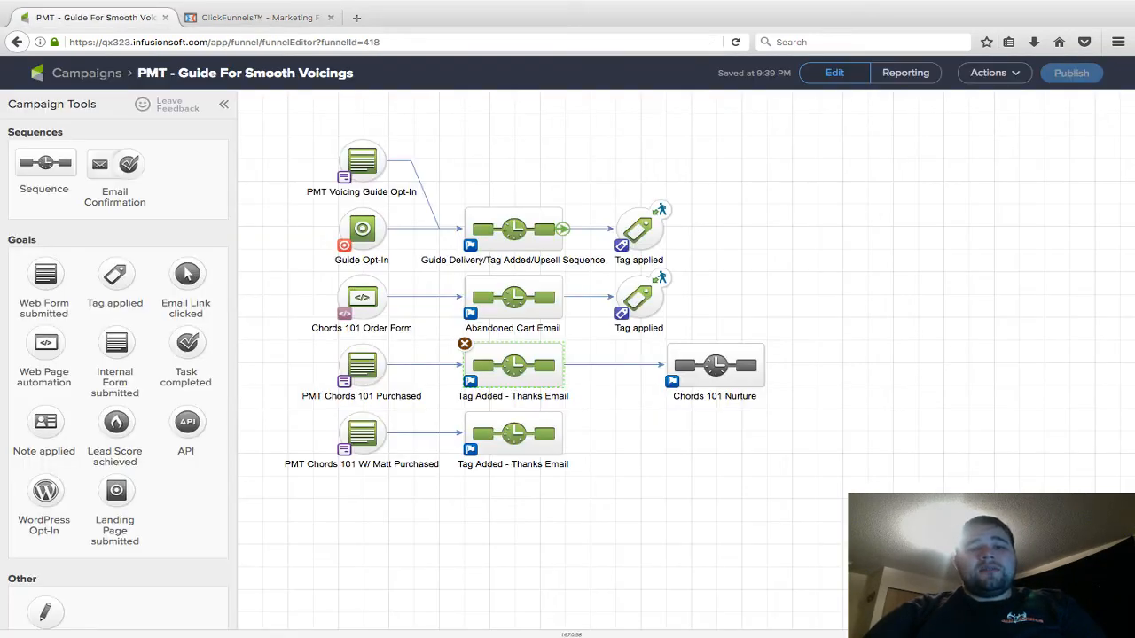
click(513, 228)
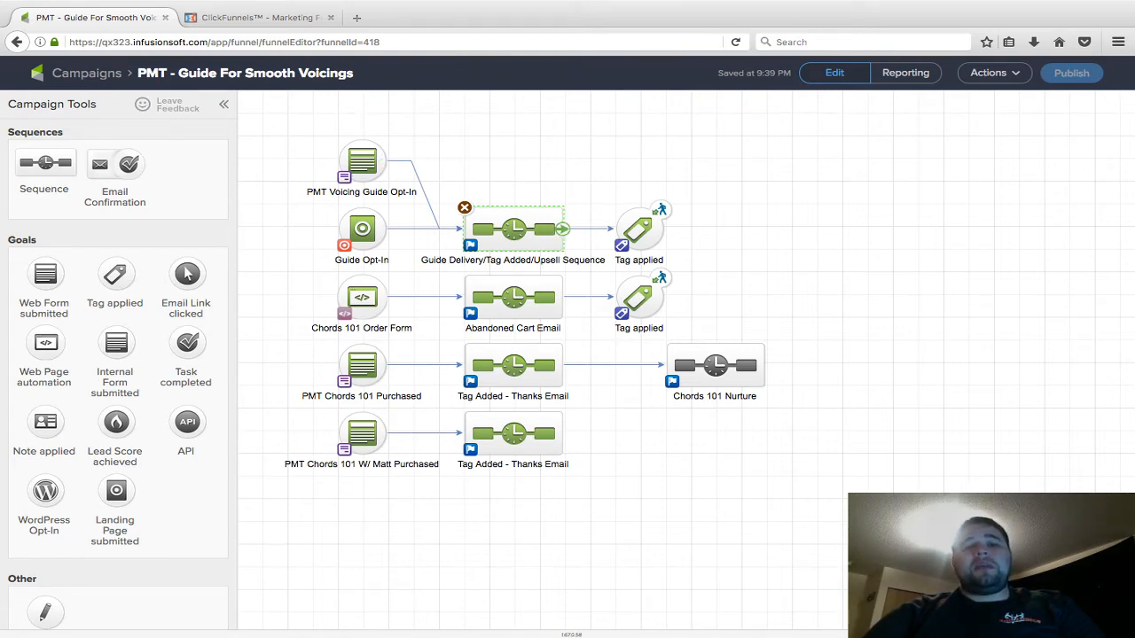
click(361, 366)
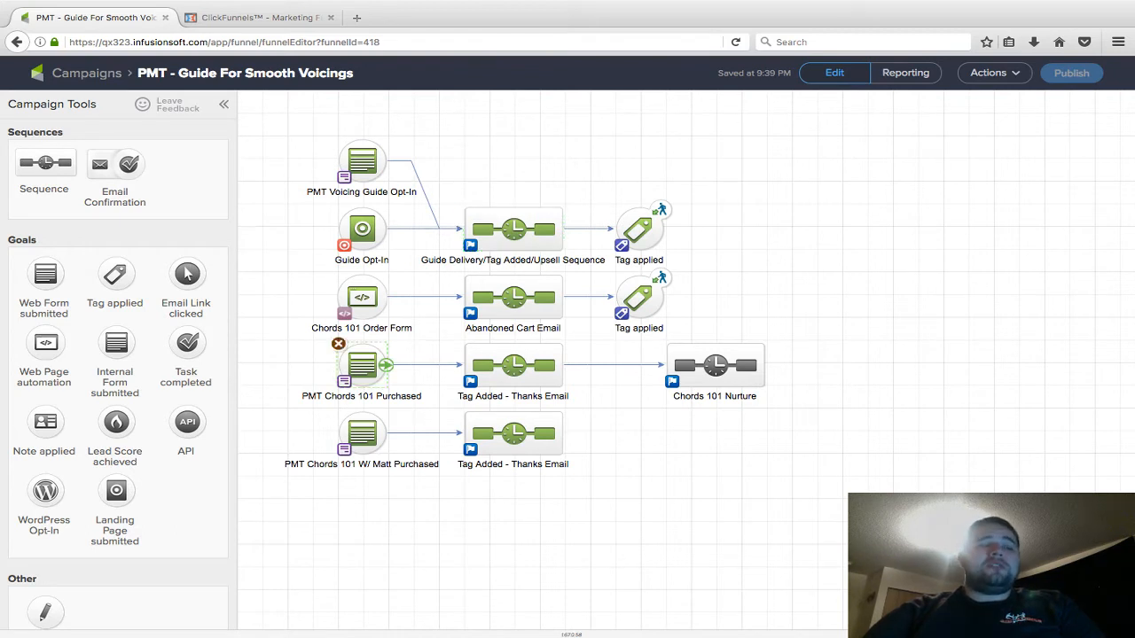
click(512, 228)
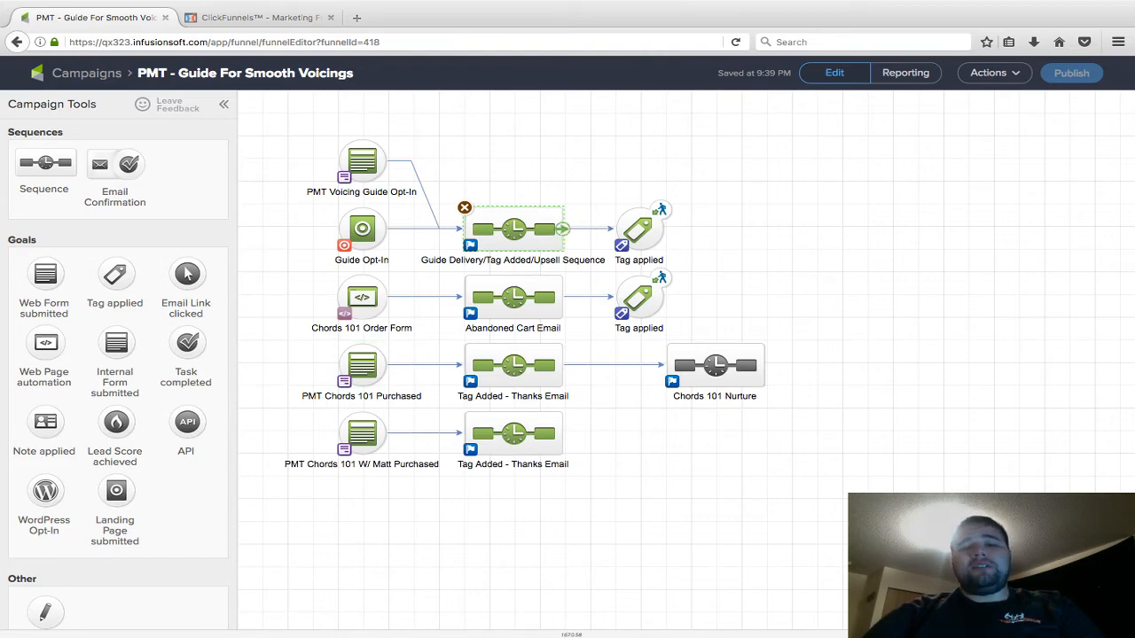
click(361, 366)
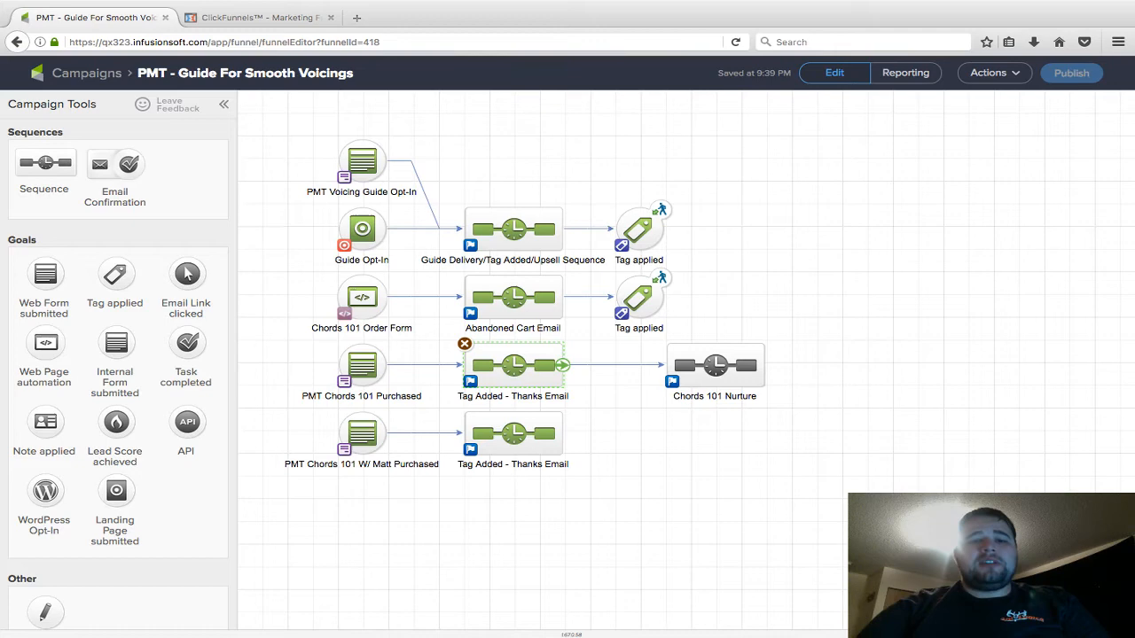
click(513, 229)
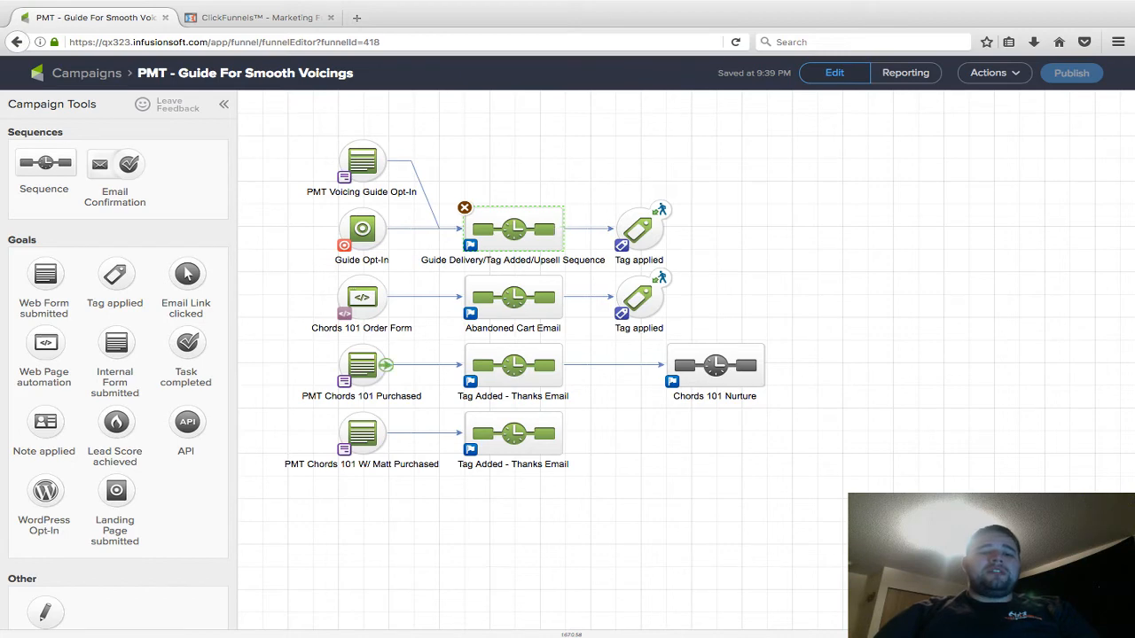
click(513, 365)
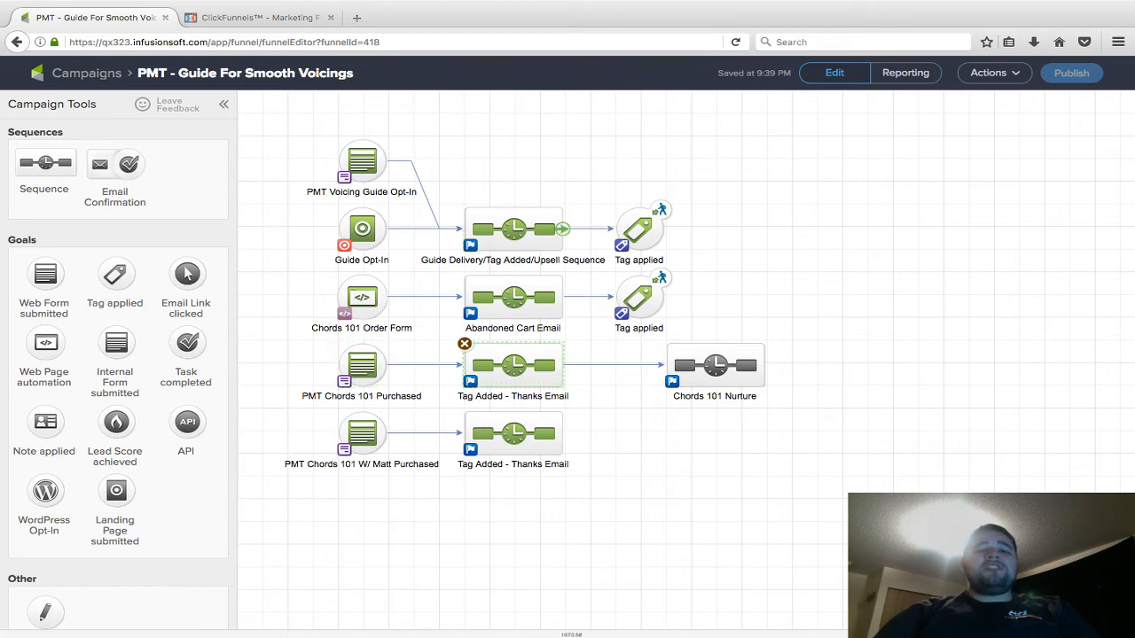
click(513, 229)
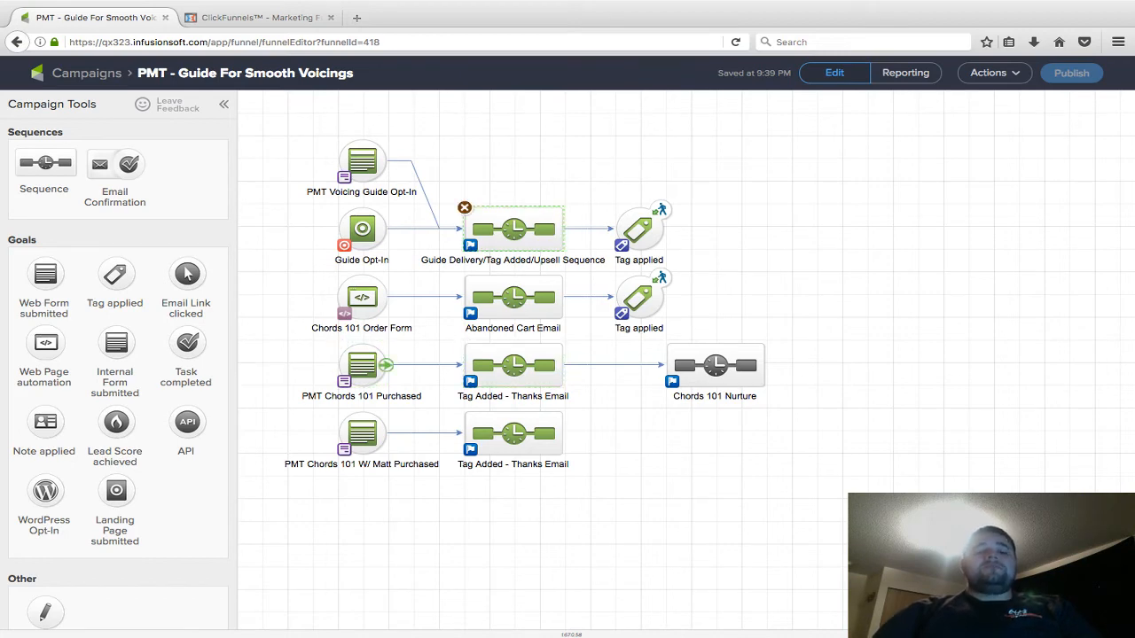
click(362, 365)
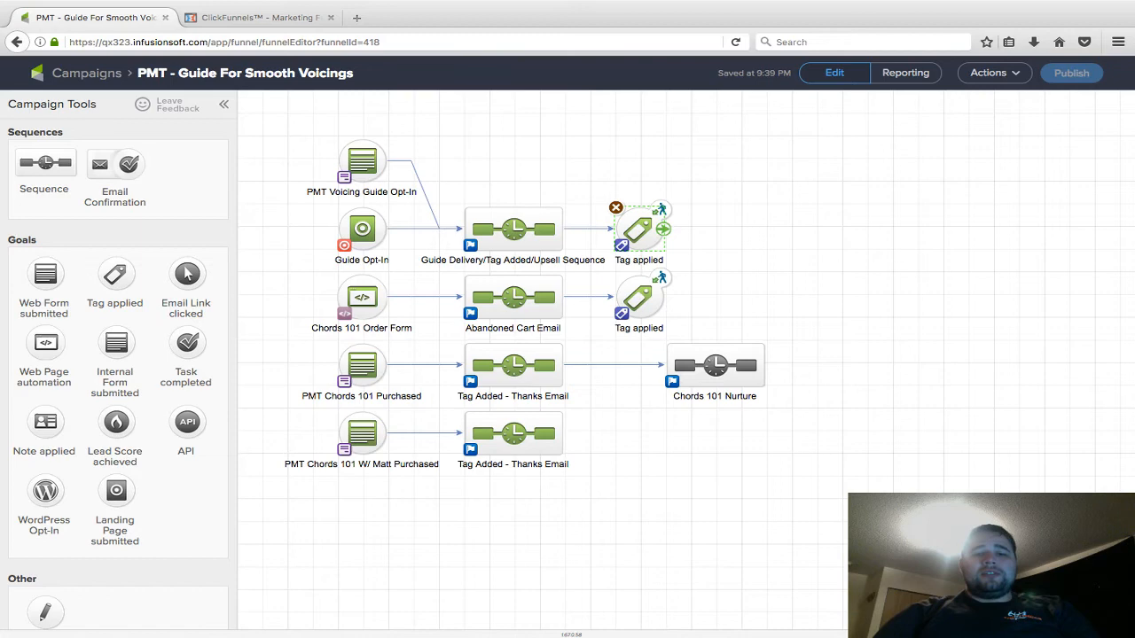
double_click(639, 228)
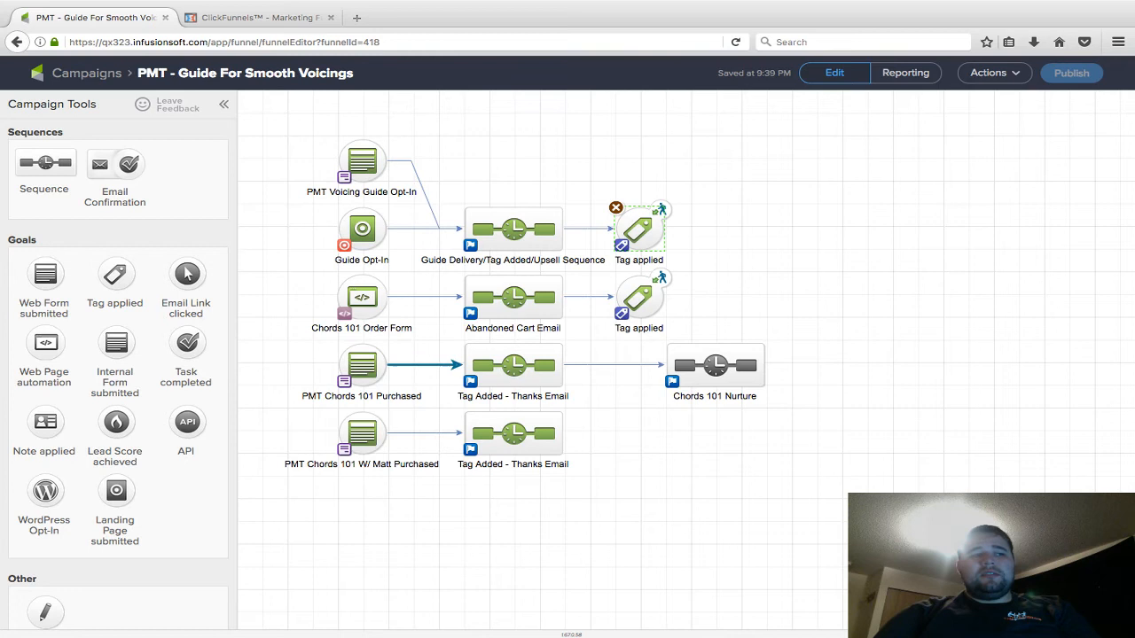
click(361, 366)
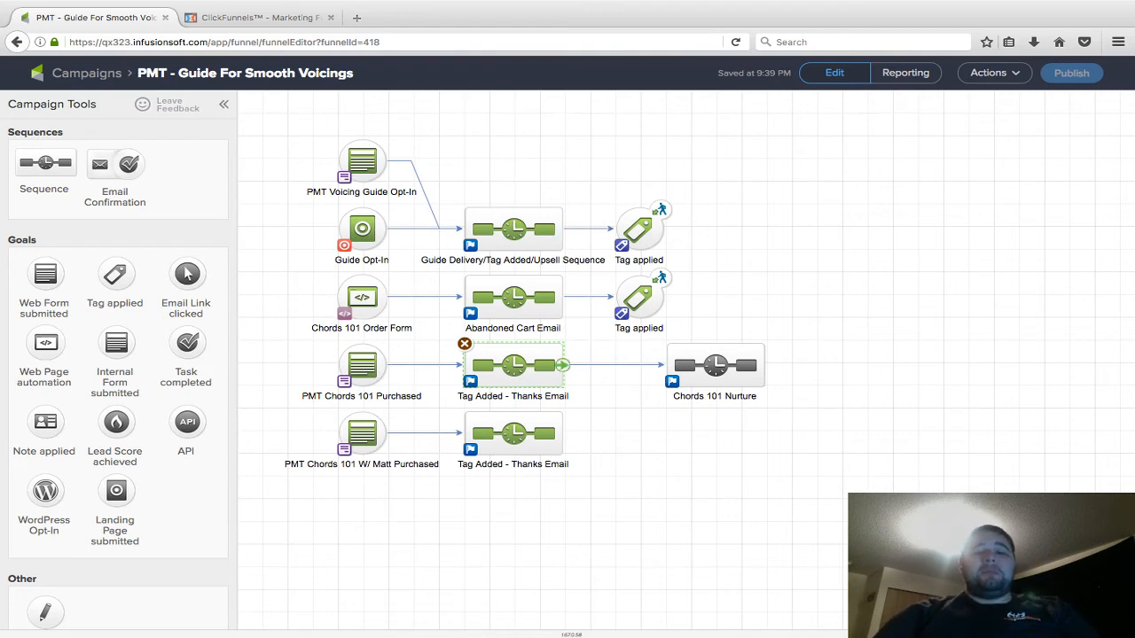
click(512, 229)
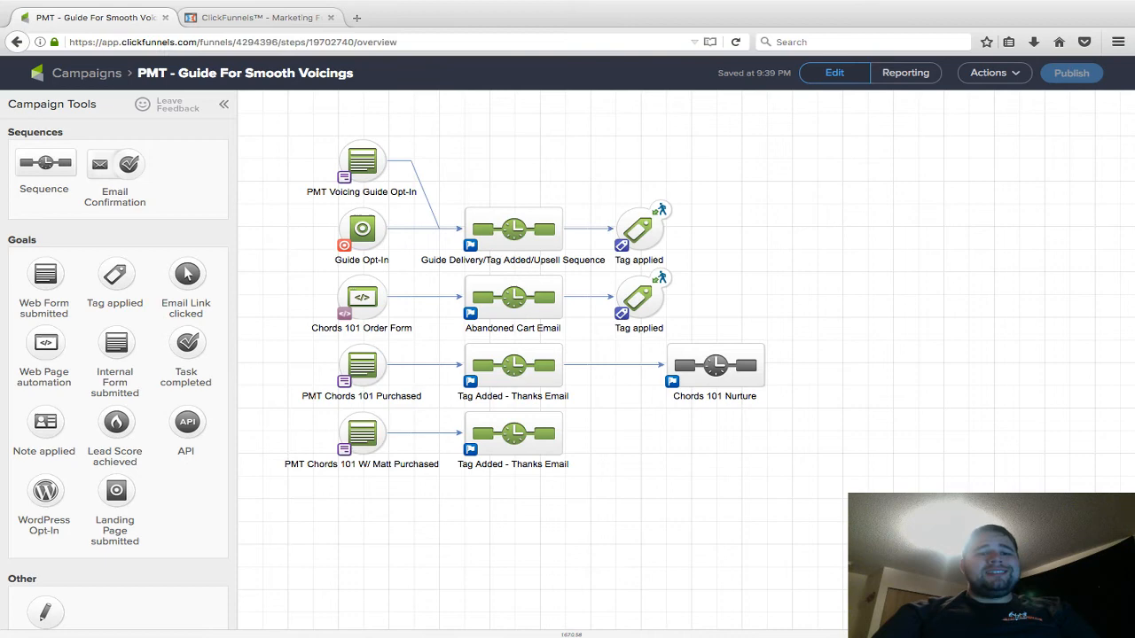
Check the order form's Web Page automation URL in Infusionsoft, then open the Purchase step.
click(257, 17)
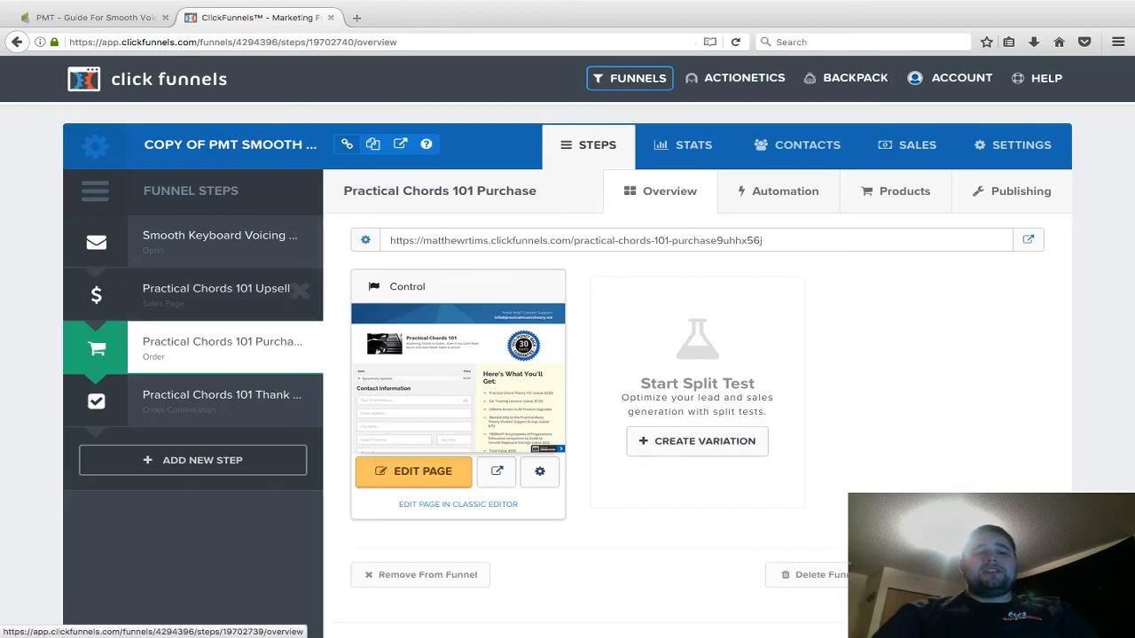
click(215, 294)
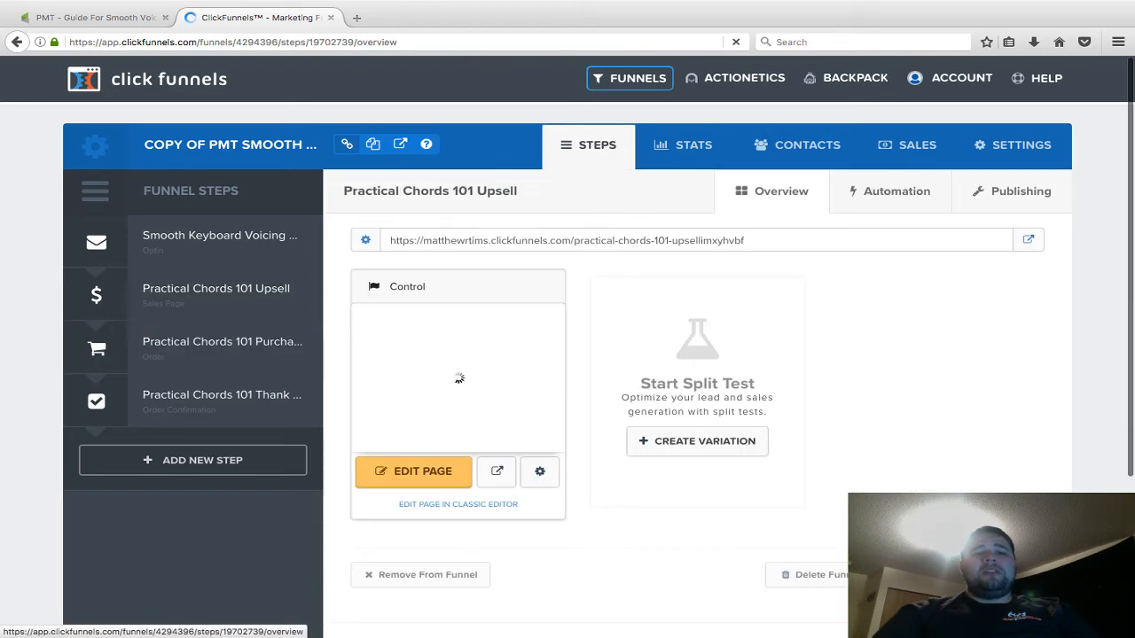
click(93, 17)
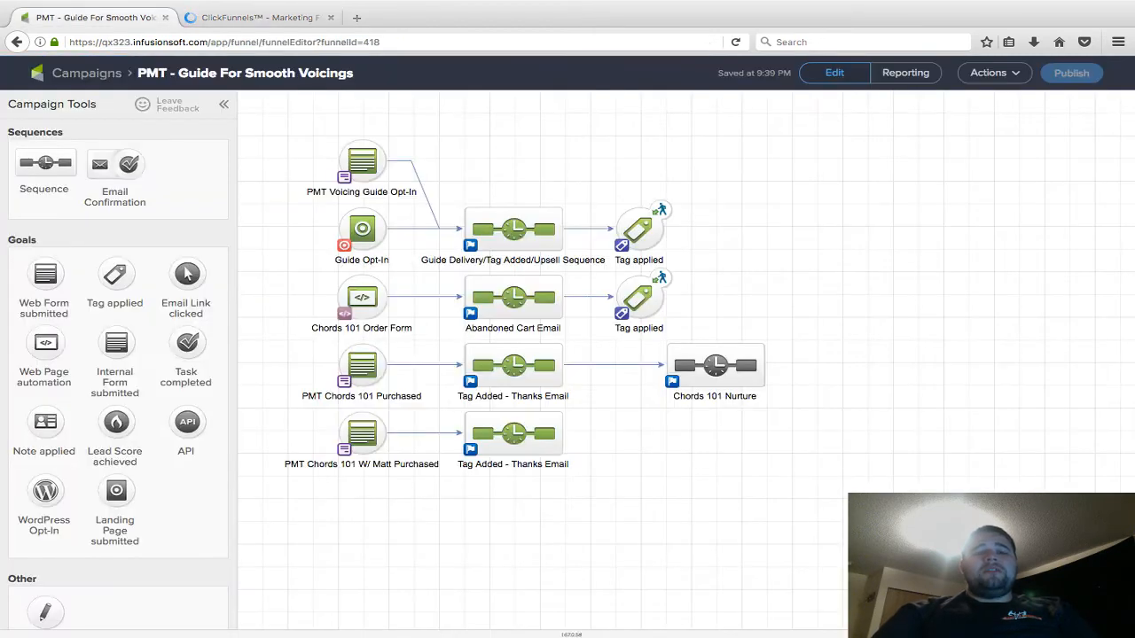
click(513, 229)
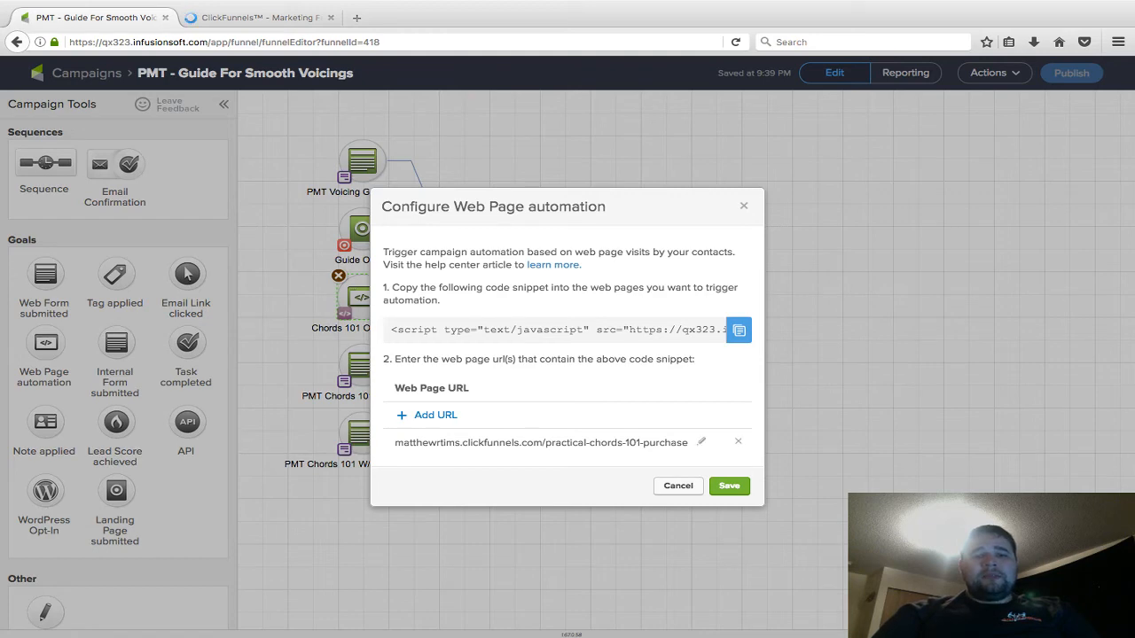
click(257, 17)
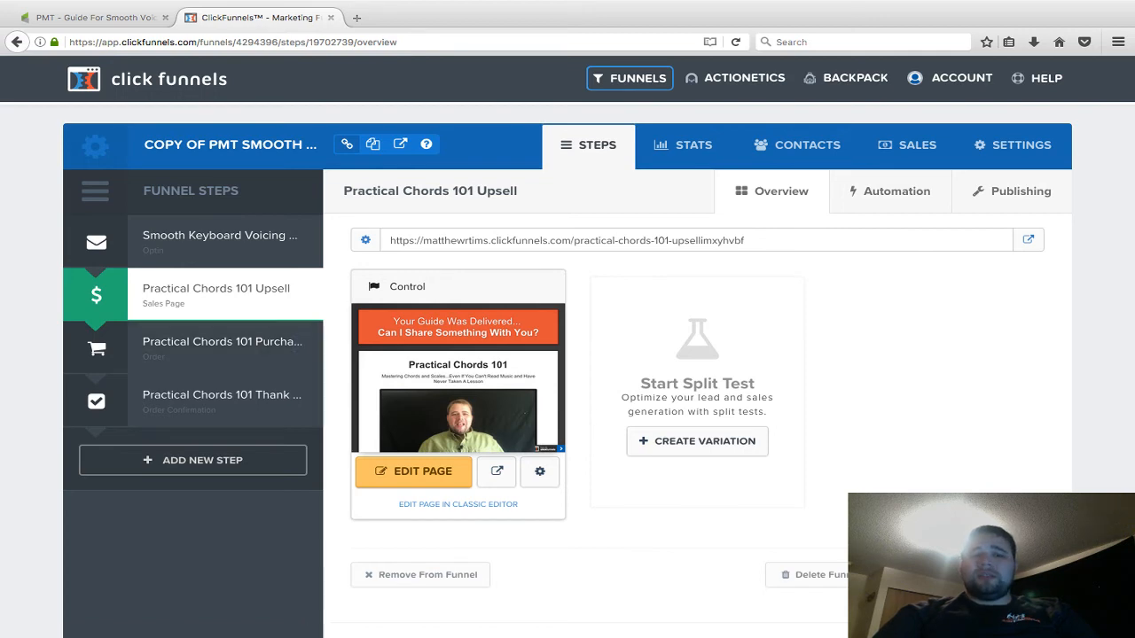
click(93, 16)
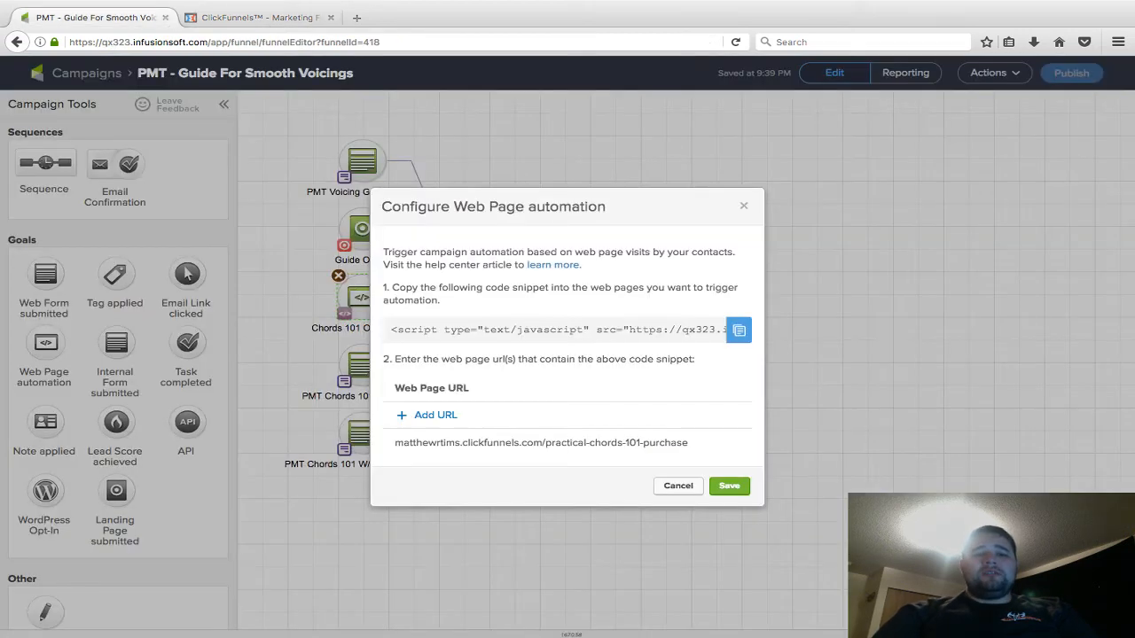
click(257, 17)
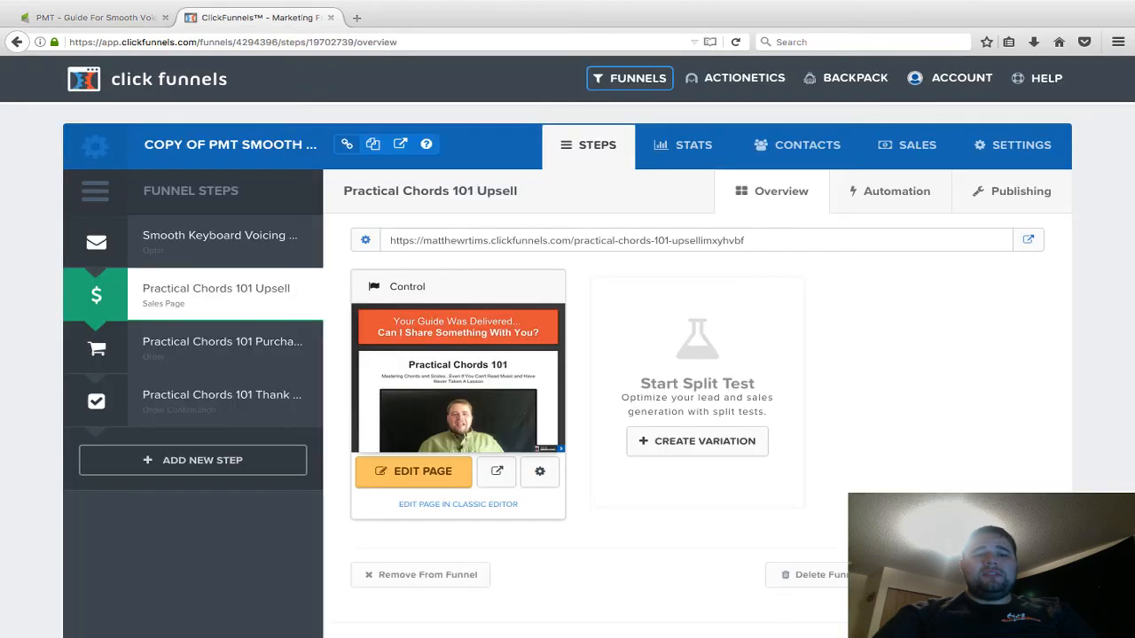
mouse_move(221, 348)
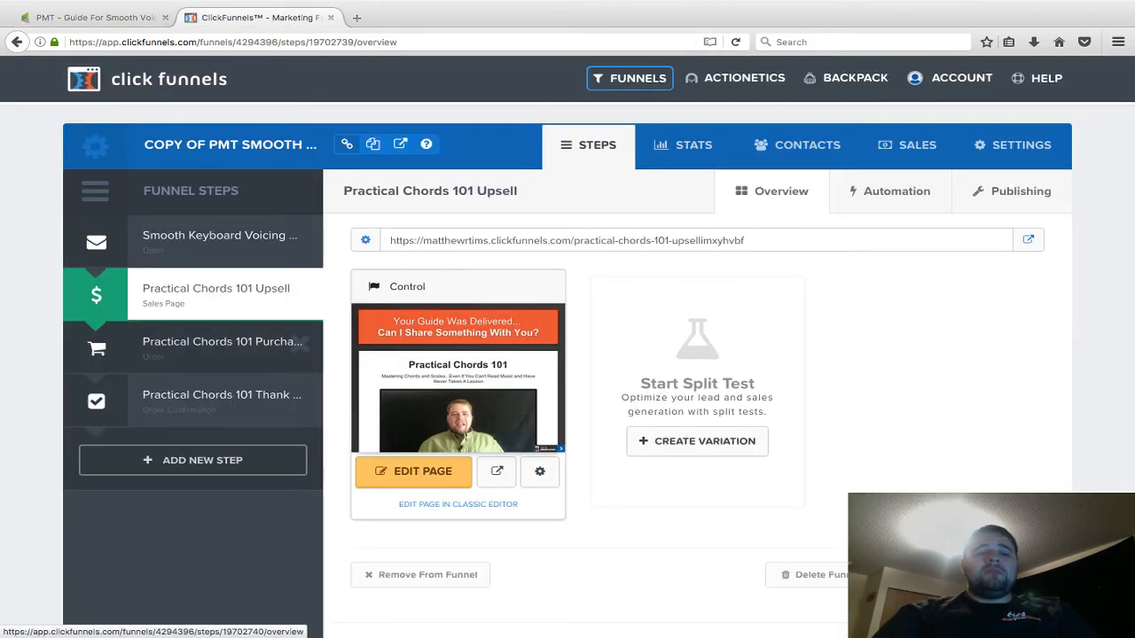
click(221, 342)
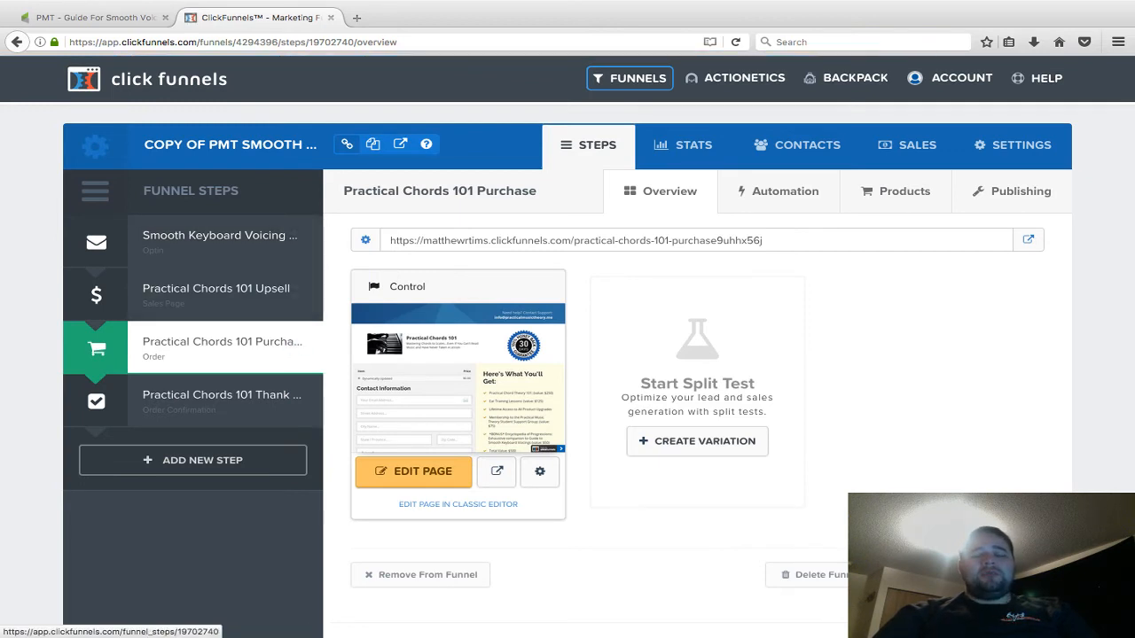
Open the order page editor and verify the Infusionsoft tracking script in Header Code.
click(413, 470)
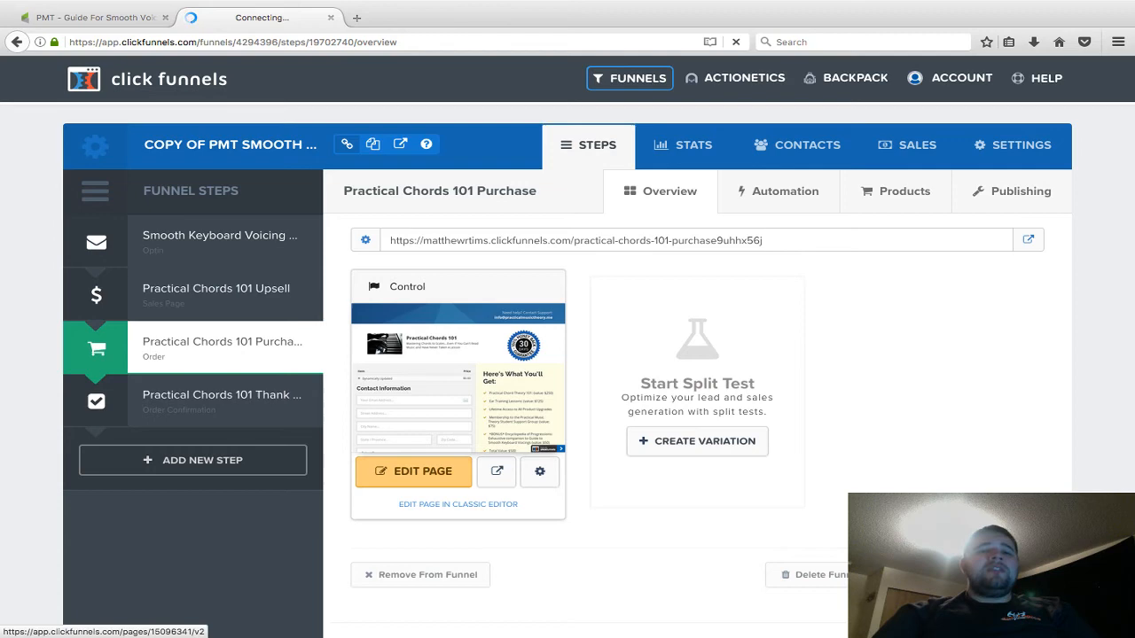
click(413, 471)
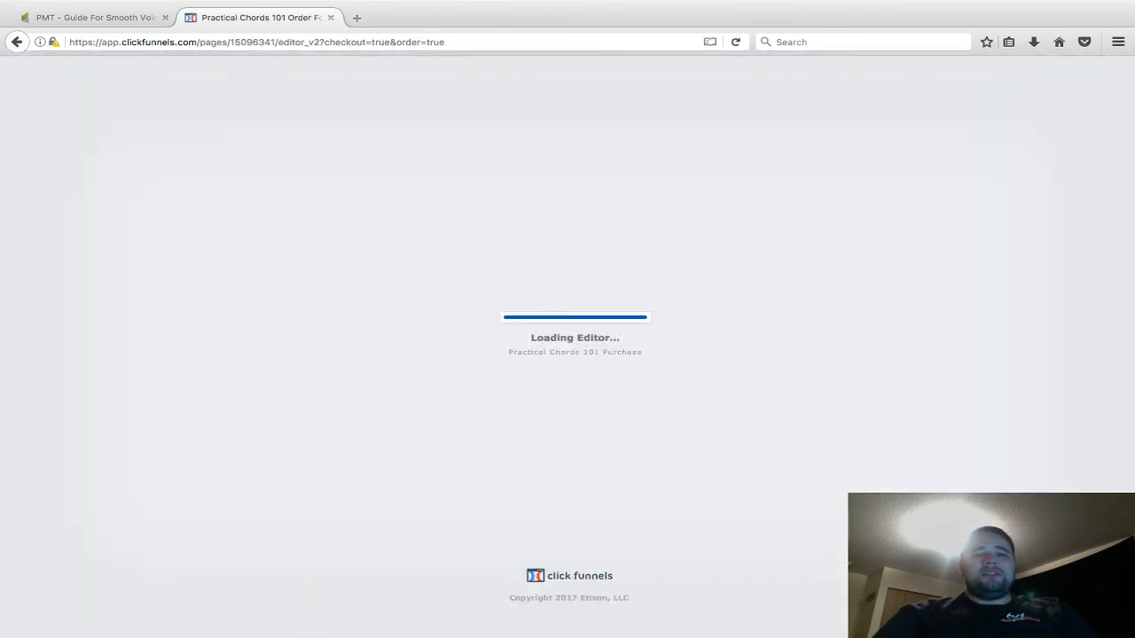
click(259, 78)
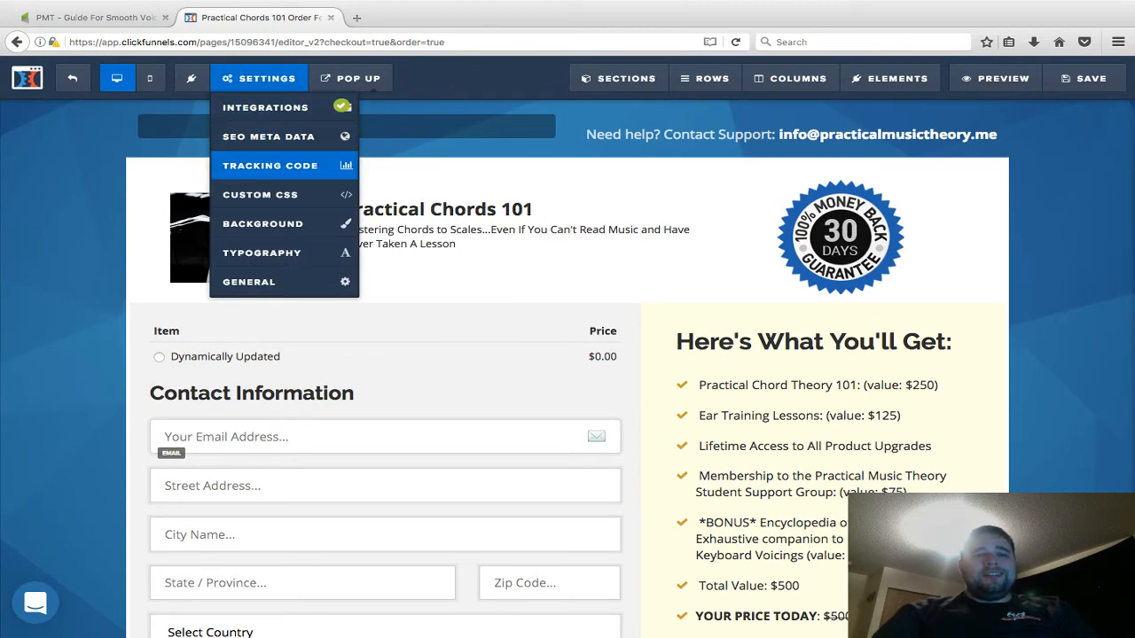
click(270, 166)
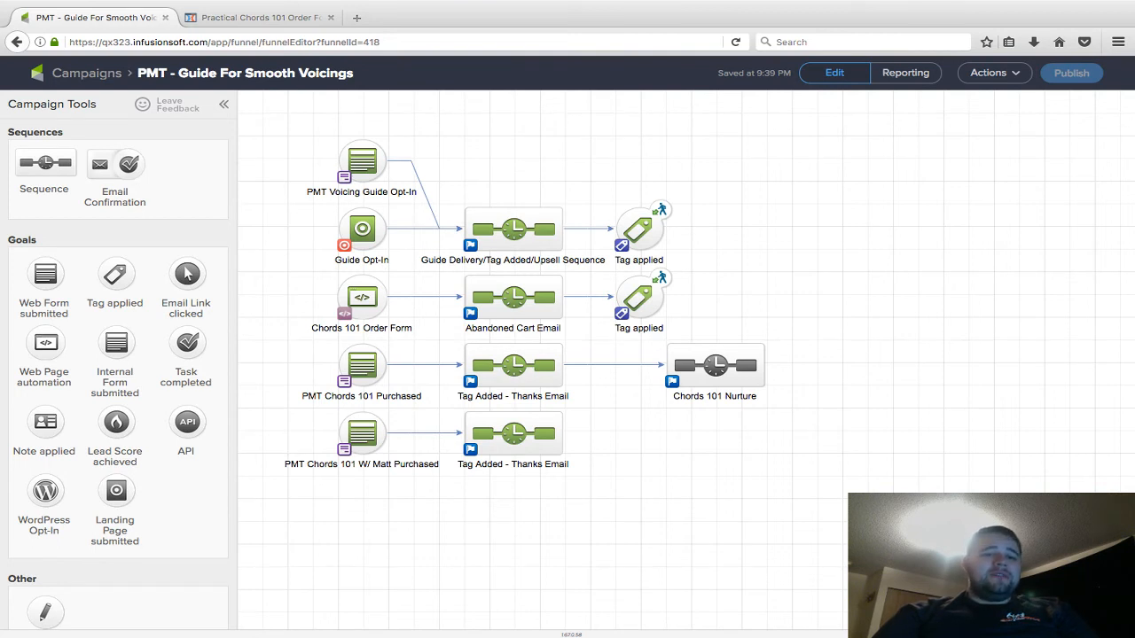
click(257, 17)
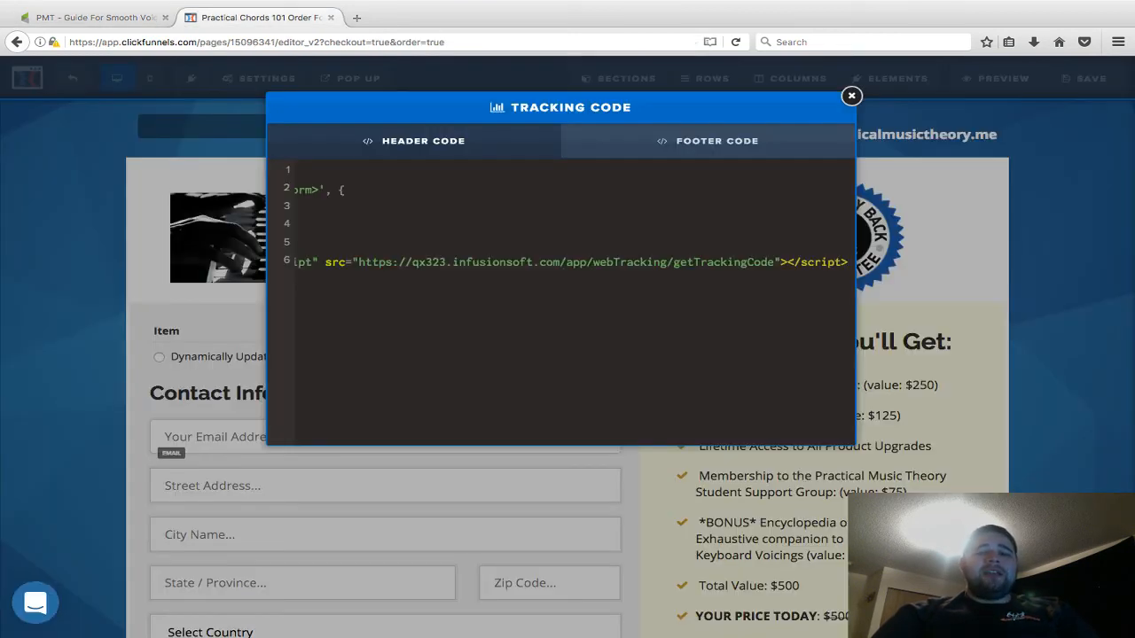
click(850, 95)
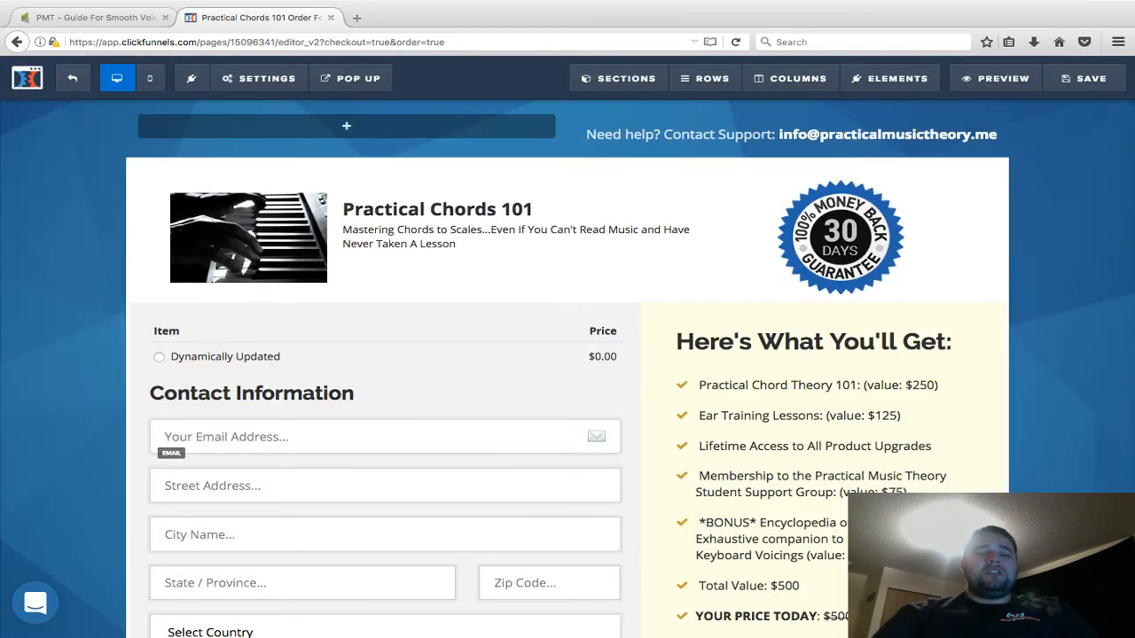
click(88, 17)
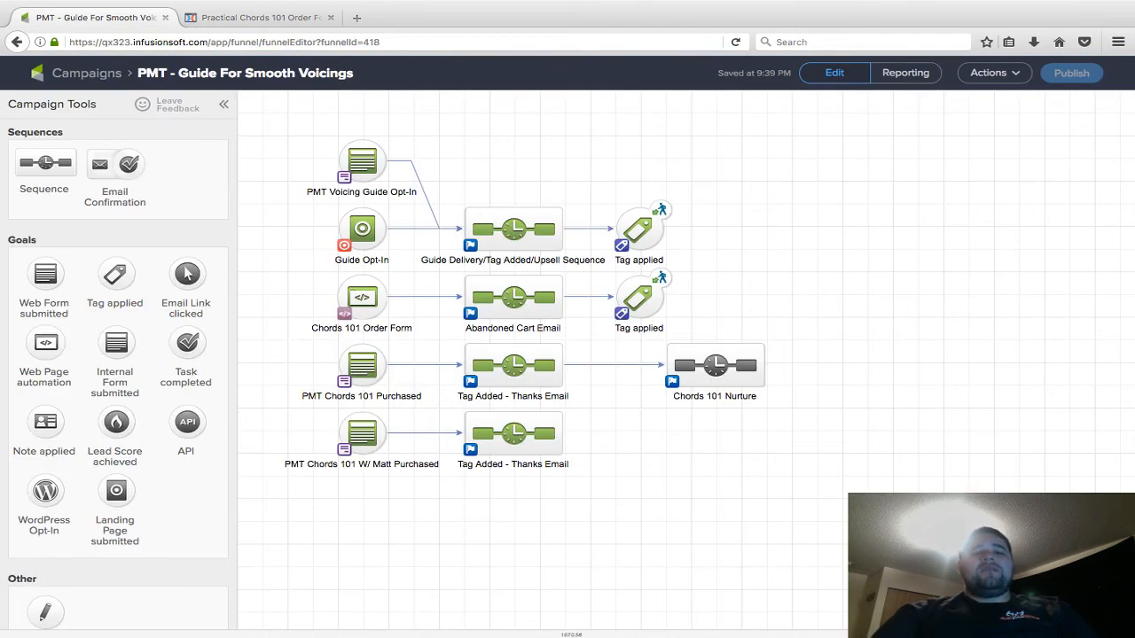
click(512, 296)
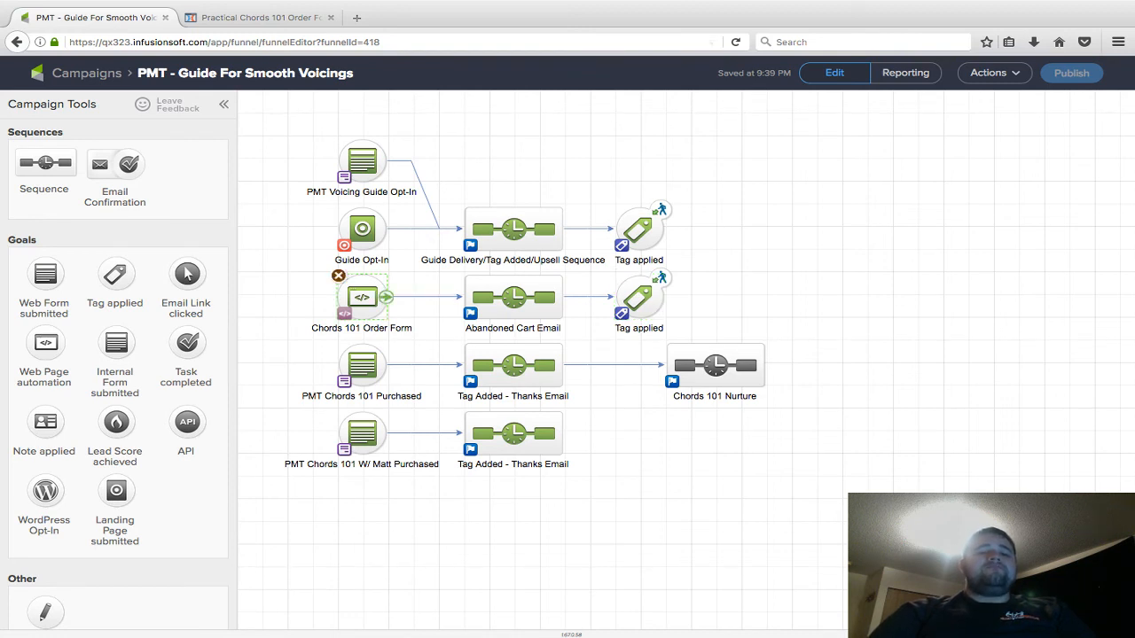
click(257, 17)
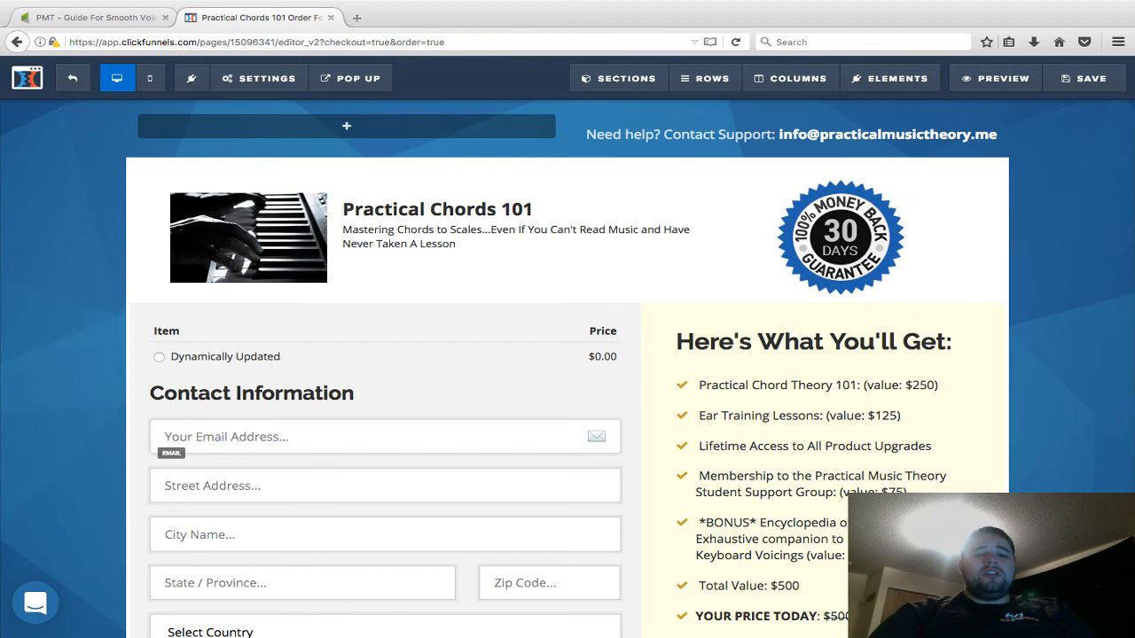
click(88, 17)
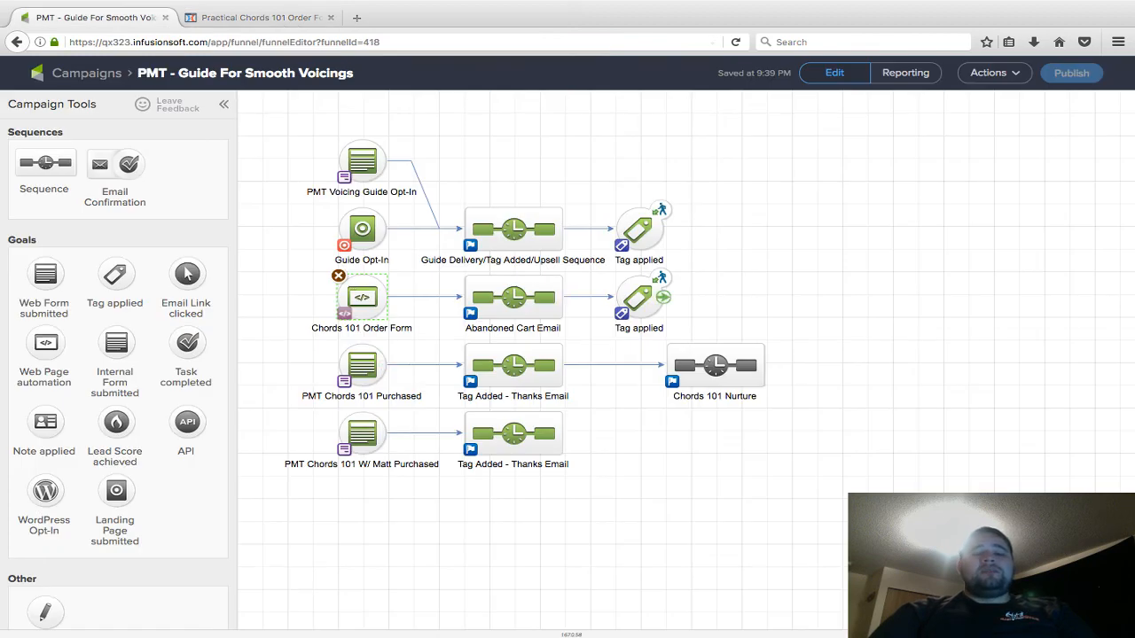
double_click(513, 297)
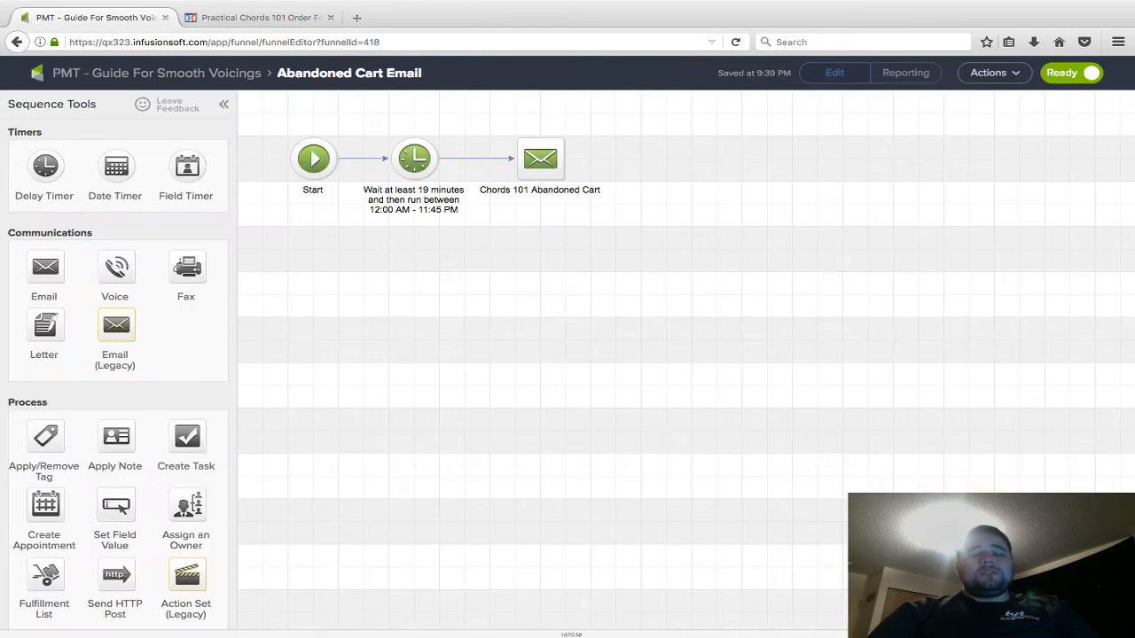
click(257, 17)
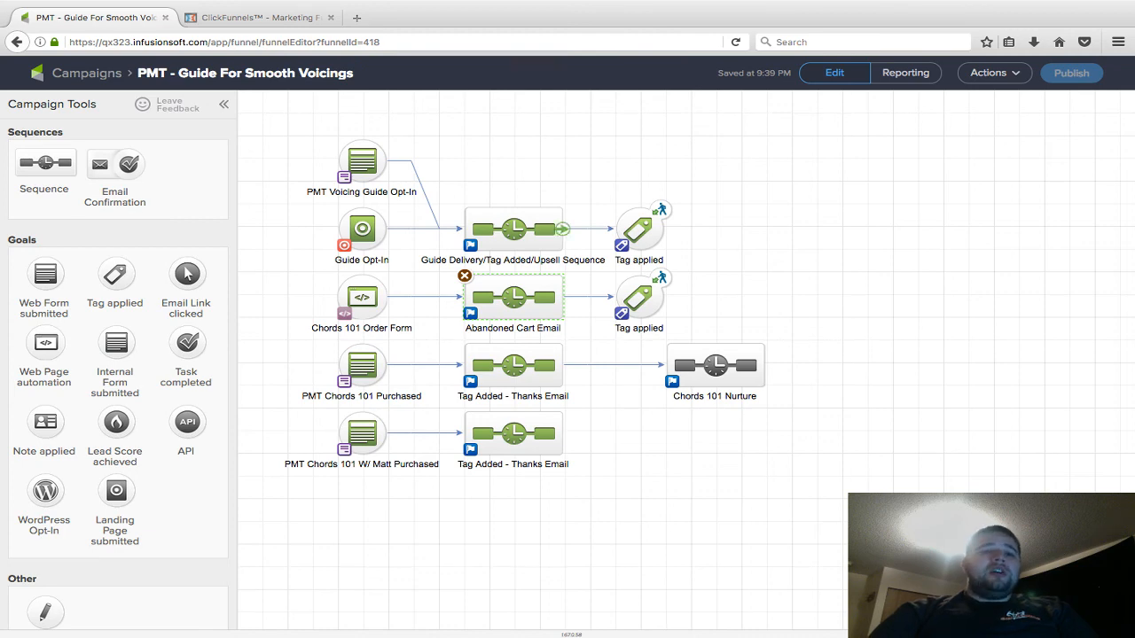
Glance back at the Infusionsoft campaign, ending on the ClickFunnels Purchase step overview.
click(257, 17)
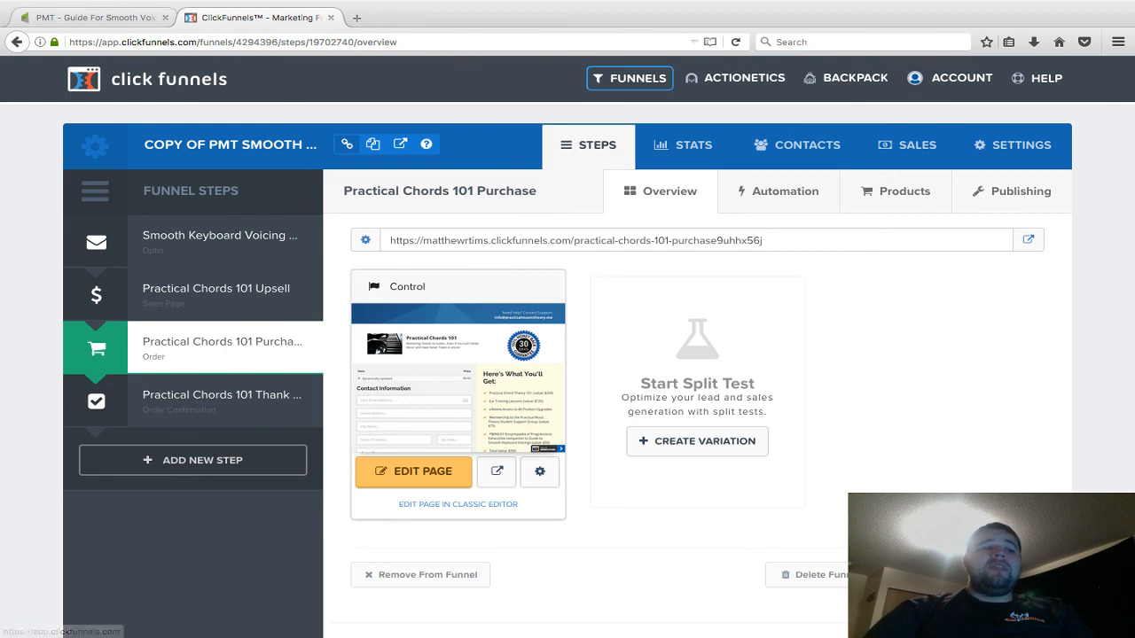
click(93, 17)
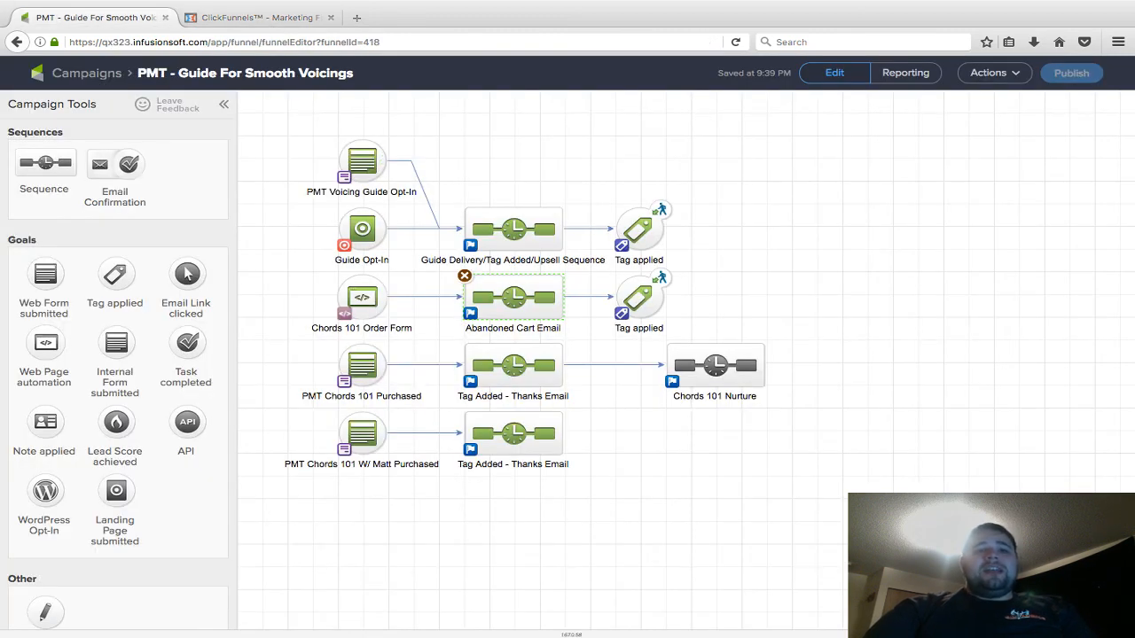
click(257, 17)
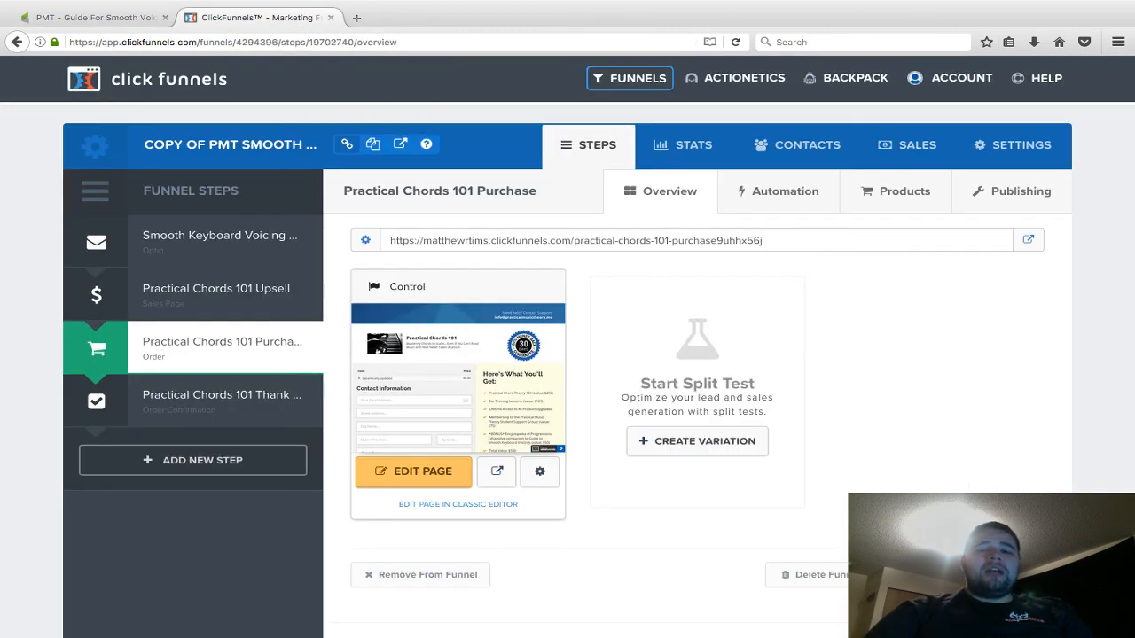